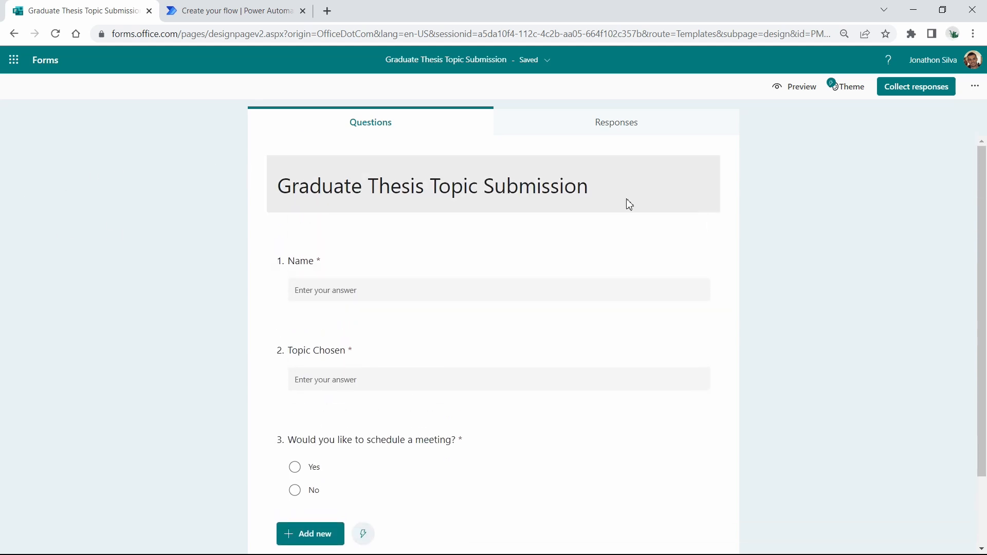
{"action": "mouse_move", "coordinate": [520, 217]}
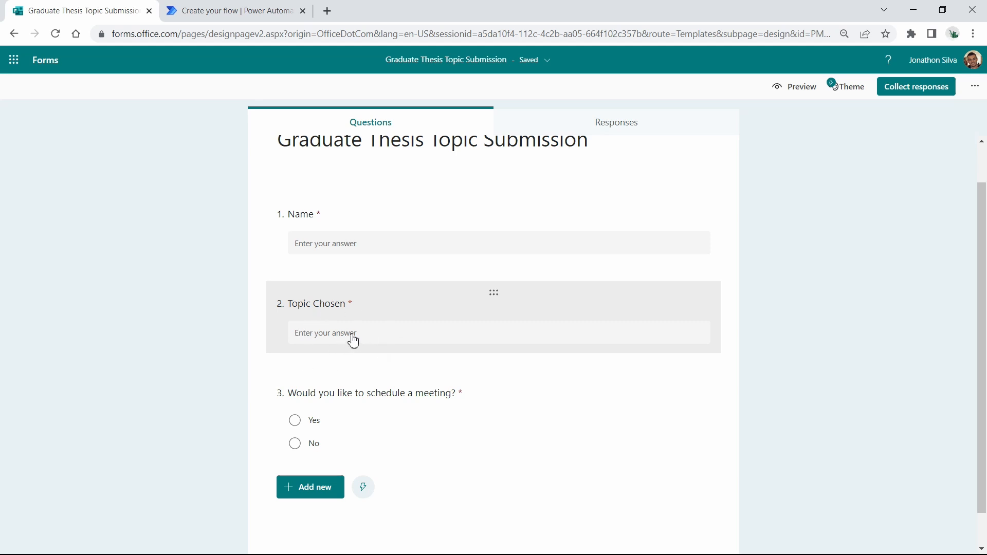
{"action": "mouse_move", "coordinate": [406, 315]}
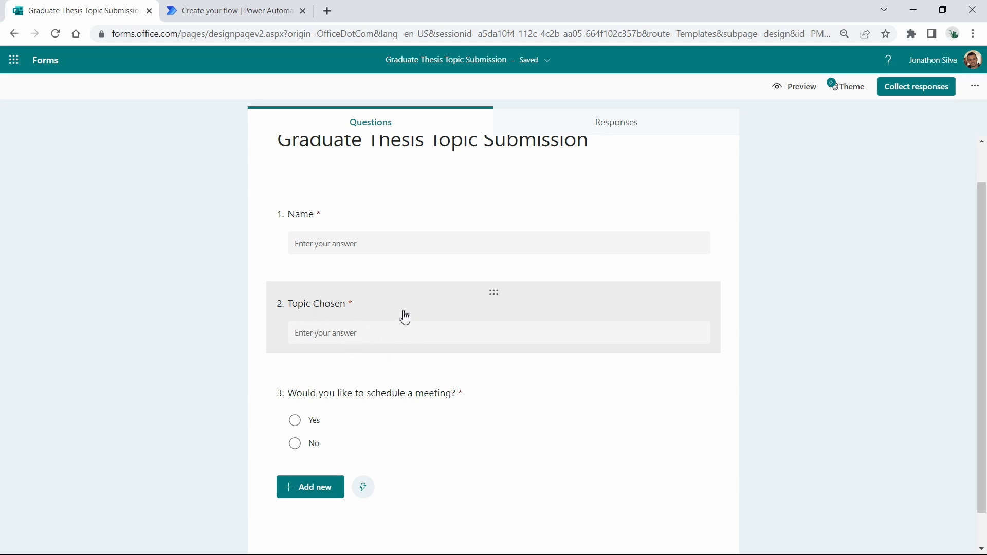
{"action": "mouse_move", "coordinate": [419, 310]}
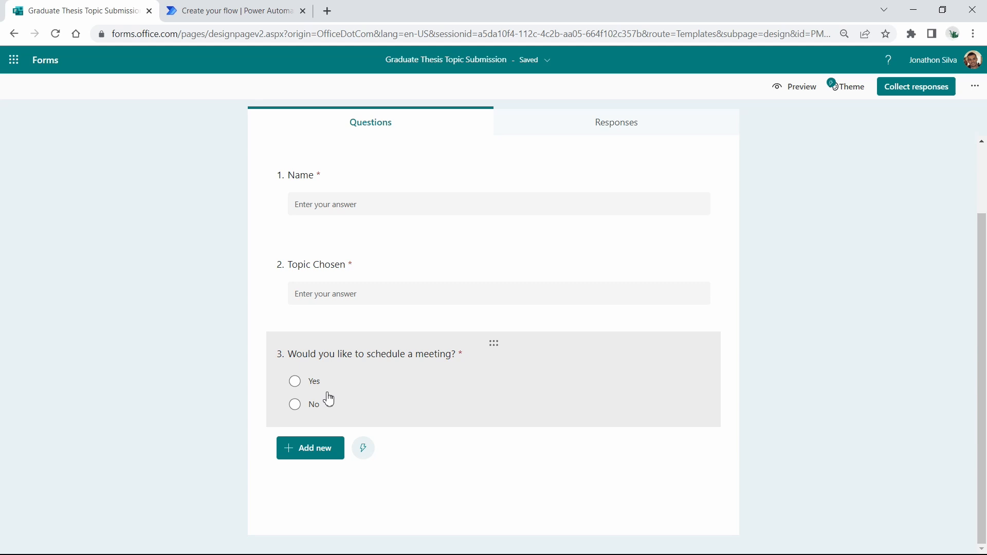
{"action": "mouse_move", "coordinate": [515, 482]}
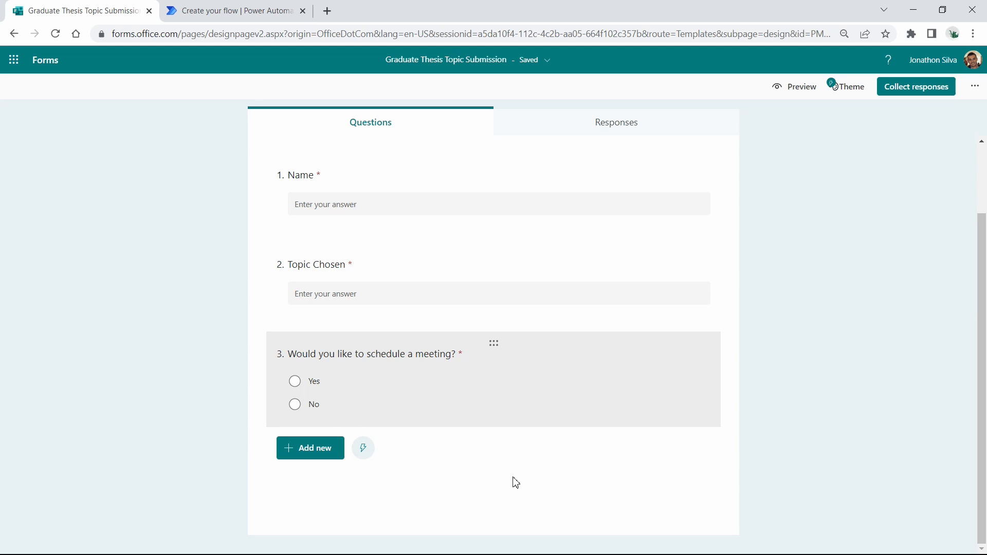
{"action": "mouse_move", "coordinate": [515, 478]}
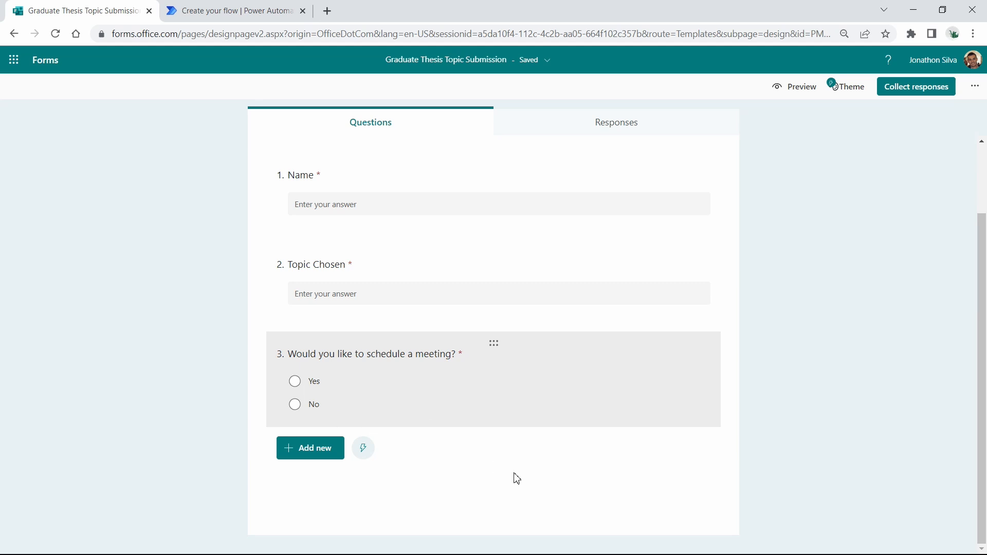
{"action": "mouse_move", "coordinate": [315, 408]}
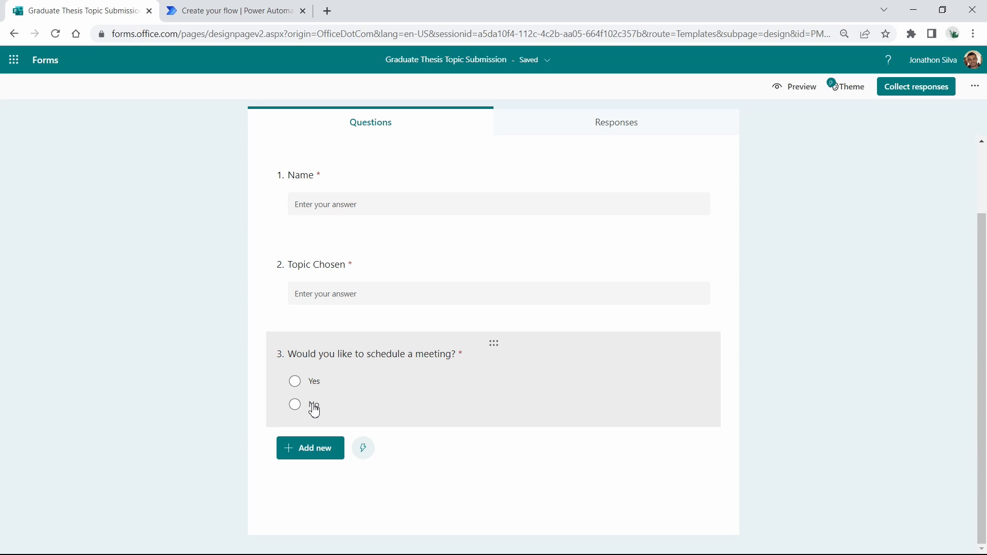
{"action": "mouse_move", "coordinate": [644, 466]}
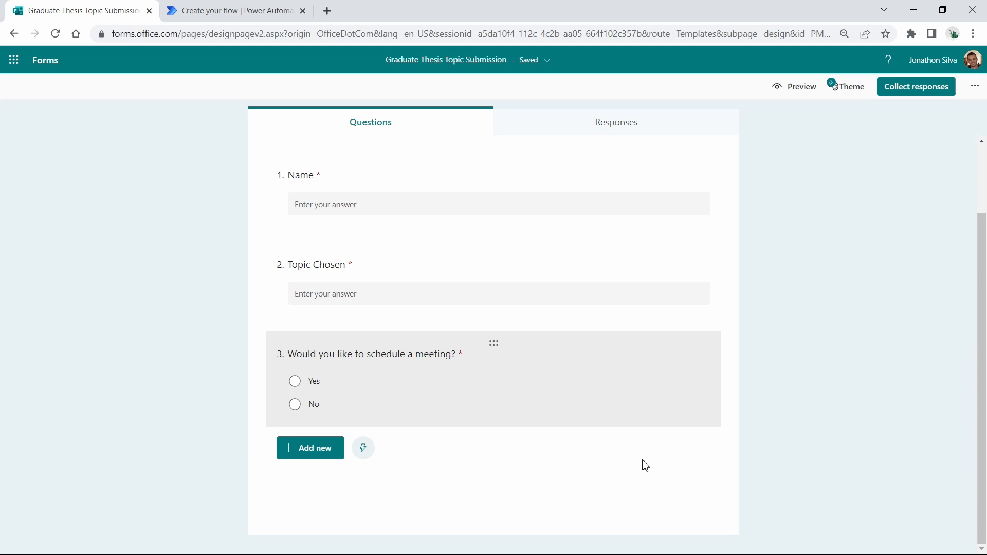
{"action": "mouse_move", "coordinate": [792, 412]}
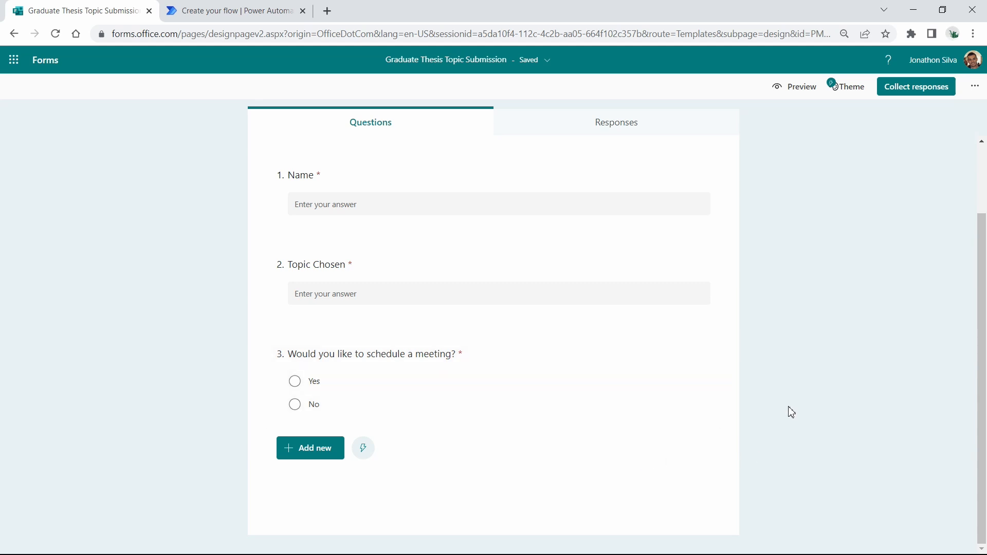
{"action": "mouse_move", "coordinate": [804, 387]}
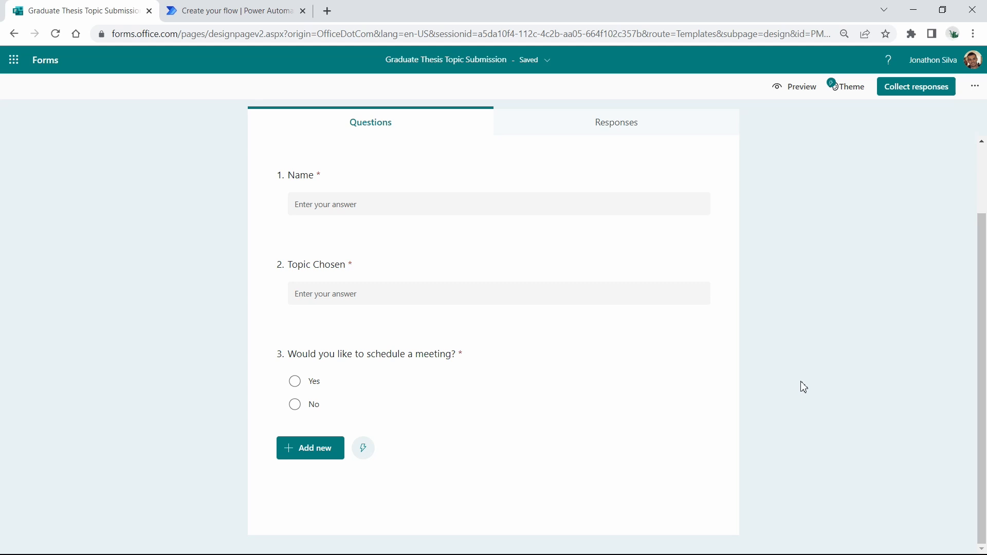
{"action": "mouse_move", "coordinate": [809, 384]}
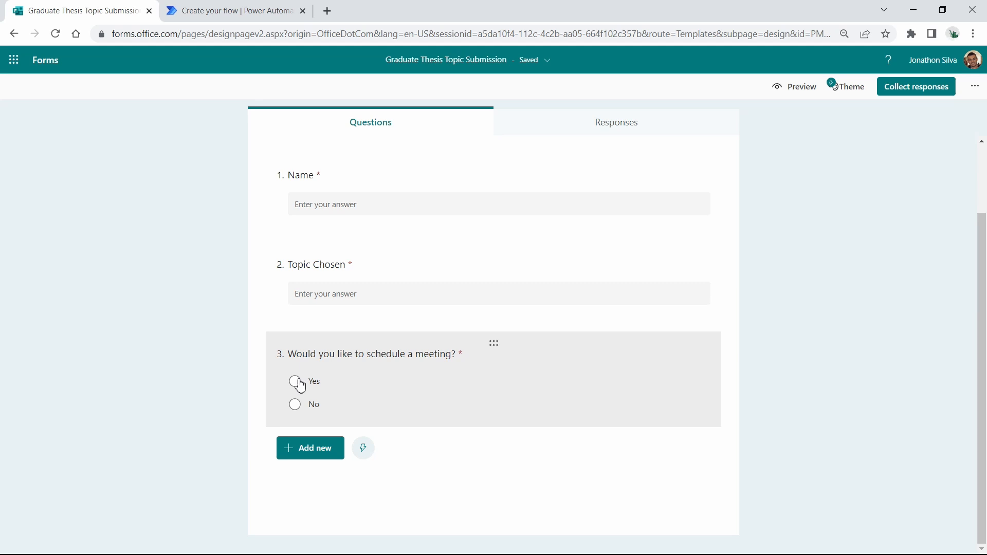
{"action": "mouse_move", "coordinate": [392, 374]}
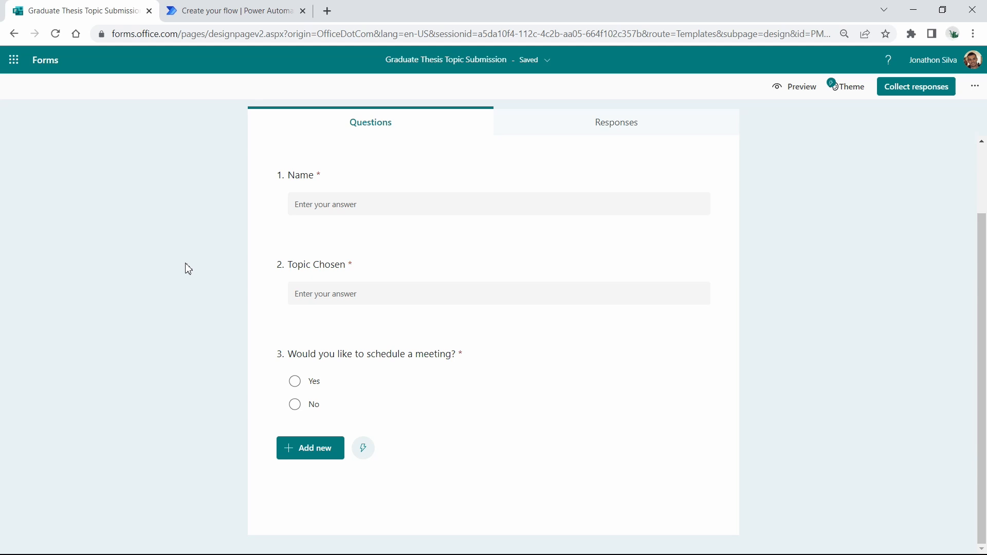
{"action": "mouse_move", "coordinate": [208, 200]}
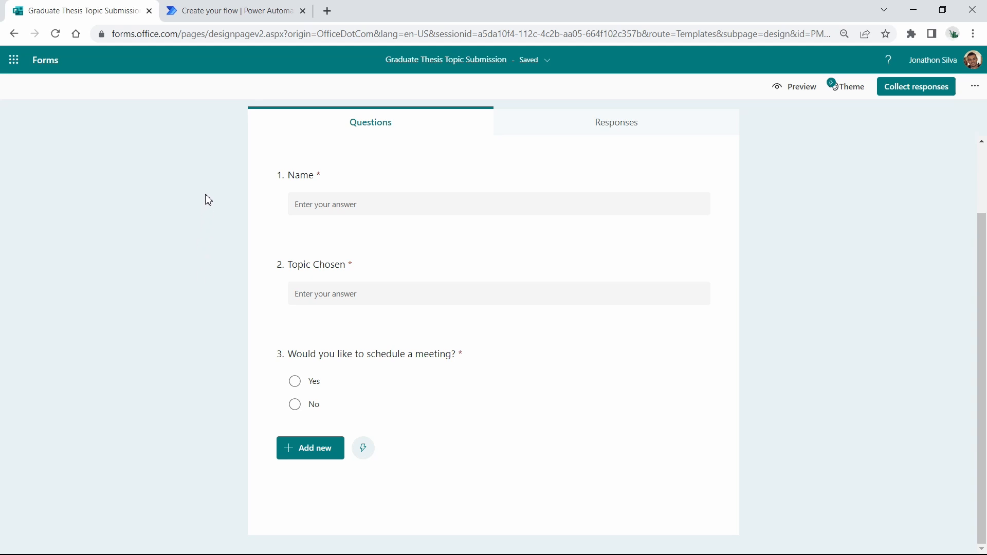
- Start a new automated cloud flow named 'Send Notification via Email from Form Submission'
{"action": "left_click", "coordinate": [234, 10]}
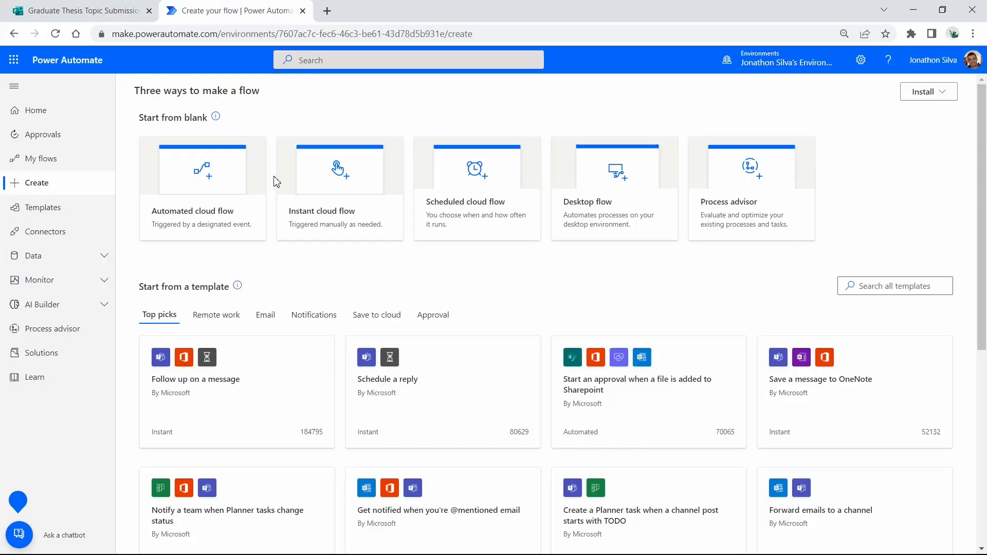
{"action": "mouse_move", "coordinate": [339, 361]}
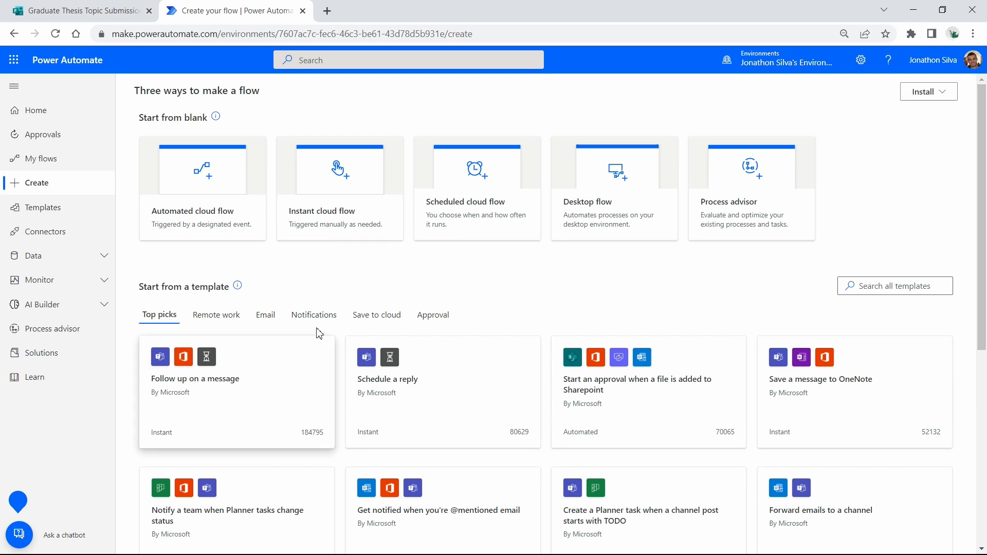
{"action": "mouse_move", "coordinate": [202, 212]}
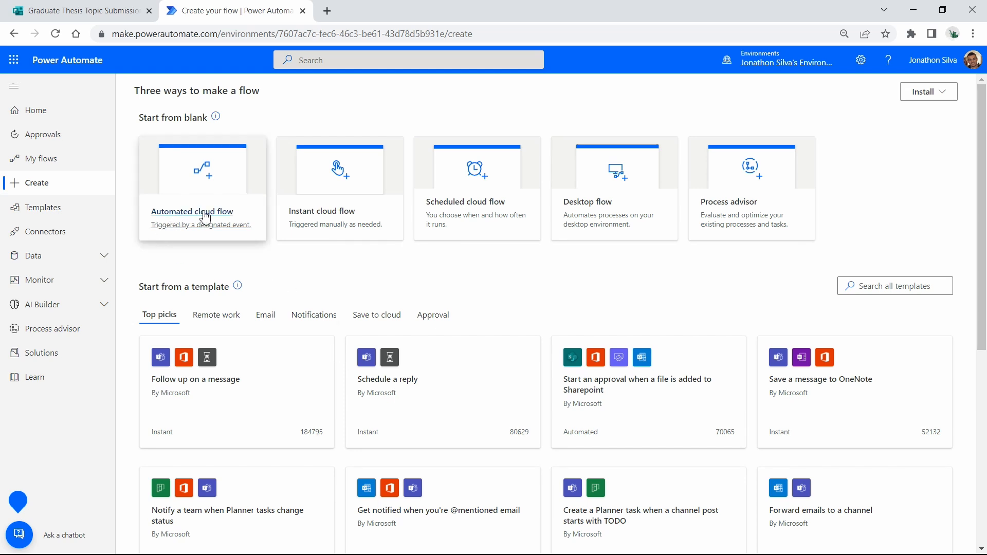
{"action": "left_click", "coordinate": [192, 212]}
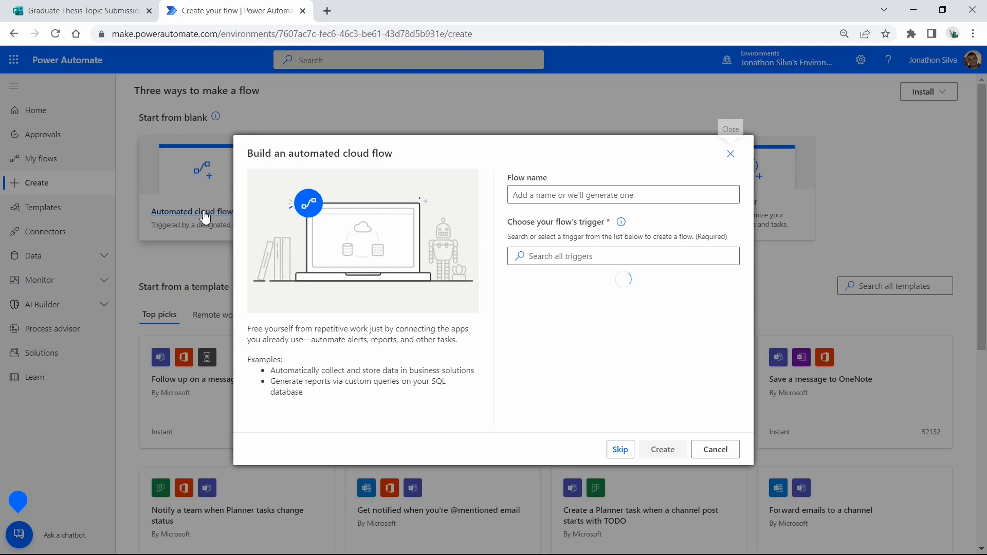
{"action": "left_click", "coordinate": [623, 194]}
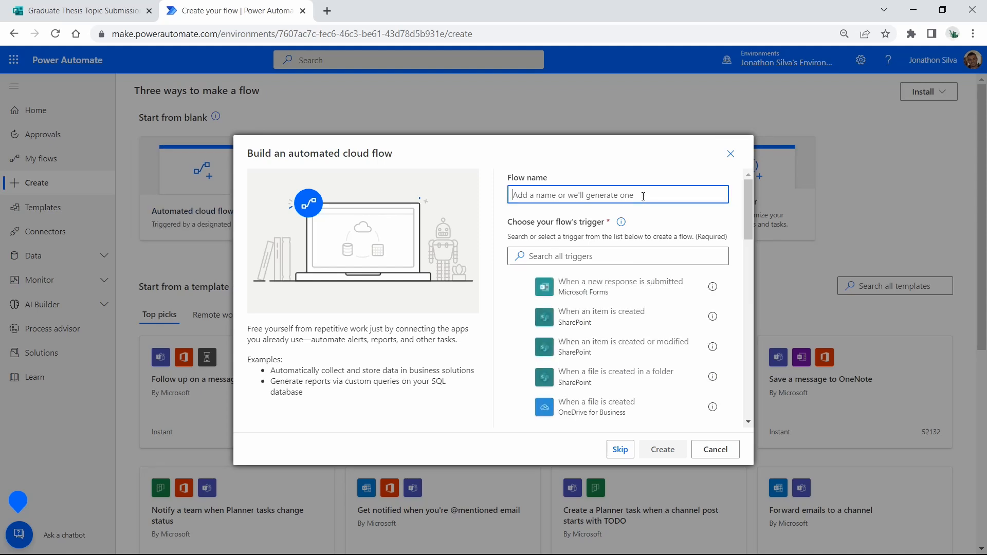
{"action": "type", "text": "Send"}
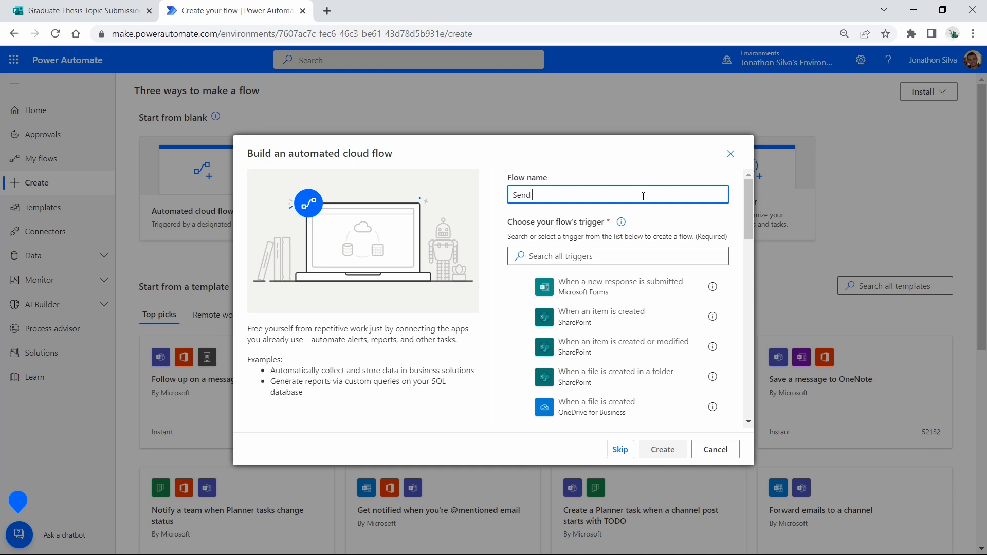
{"action": "type", "text": "Notif"}
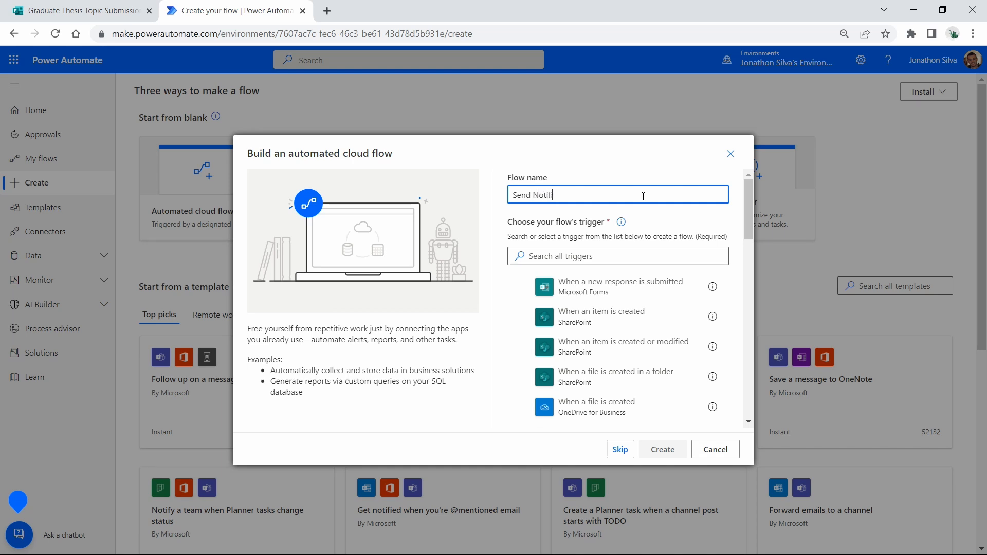
{"action": "type", "text": "ication"}
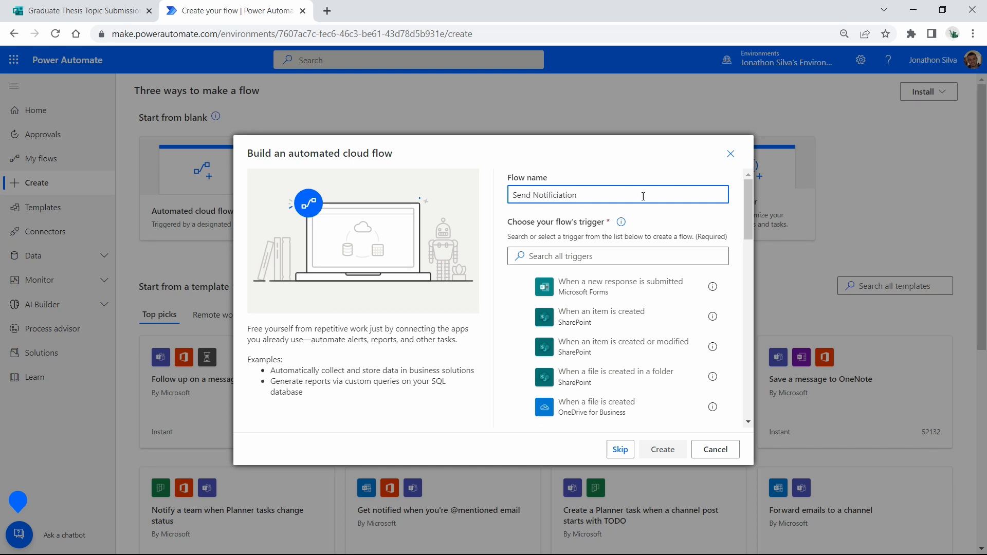
{"action": "key", "text": "Backspace"}
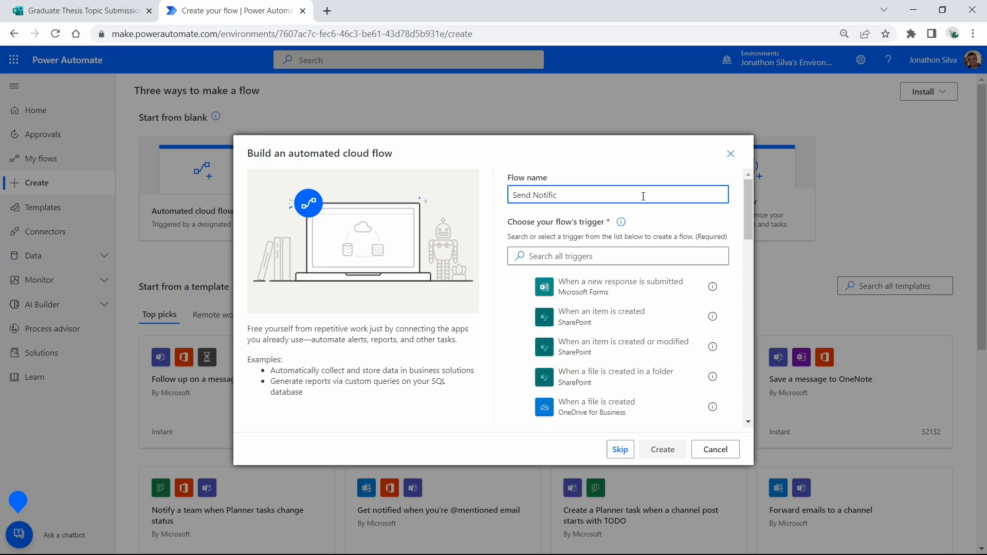
{"action": "type", "text": "cation via Email from Form Submission"}
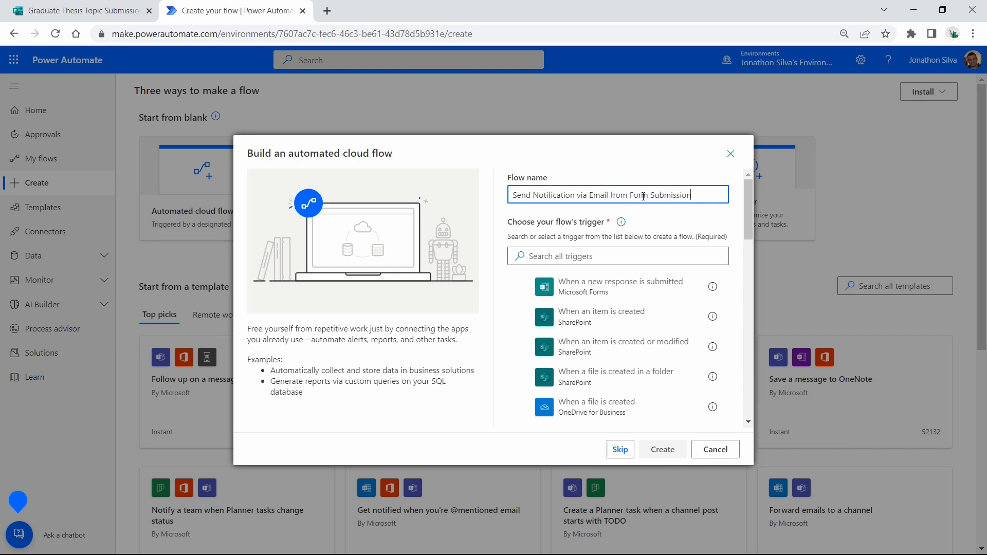
{"action": "mouse_move", "coordinate": [673, 228]}
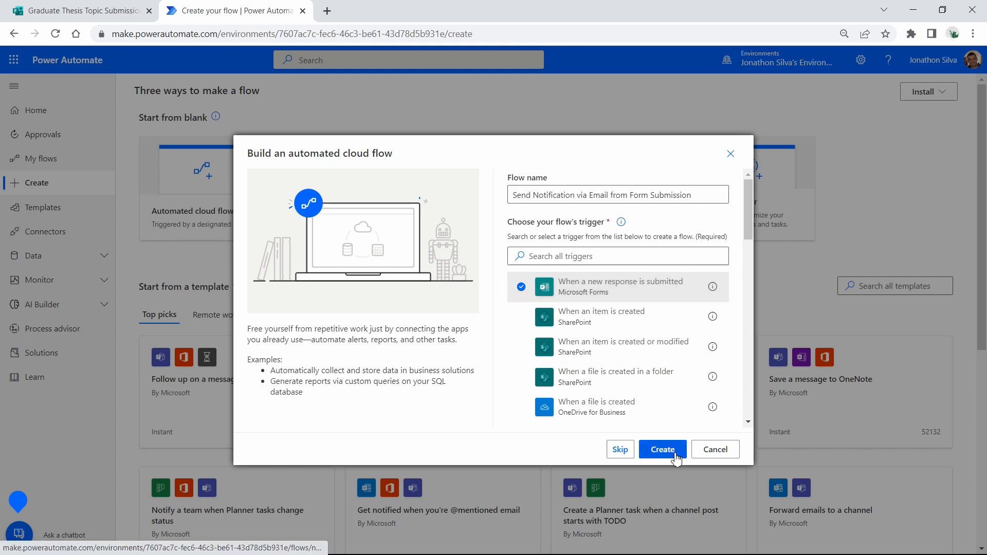
- Create the flow and link its new-response trigger to the Graduate Thesis Topic Submission form
{"action": "left_click", "coordinate": [661, 449]}
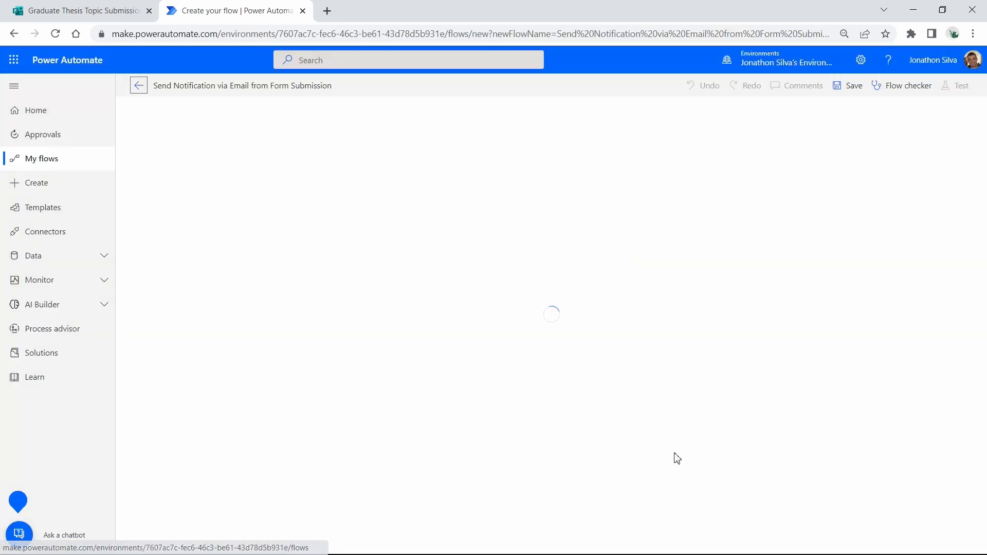
{"action": "mouse_move", "coordinate": [139, 86]}
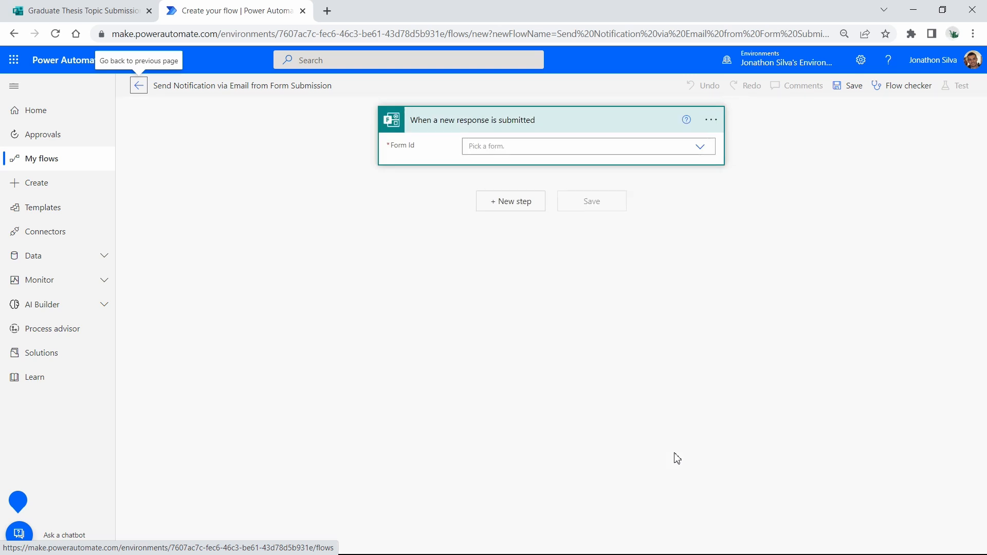
{"action": "mouse_move", "coordinate": [676, 456]}
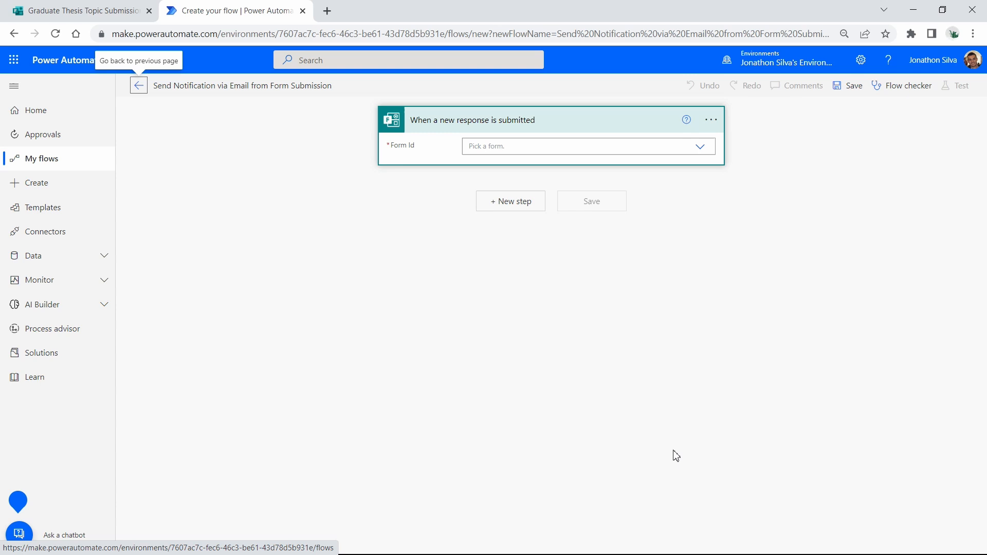
{"action": "mouse_move", "coordinate": [626, 503]}
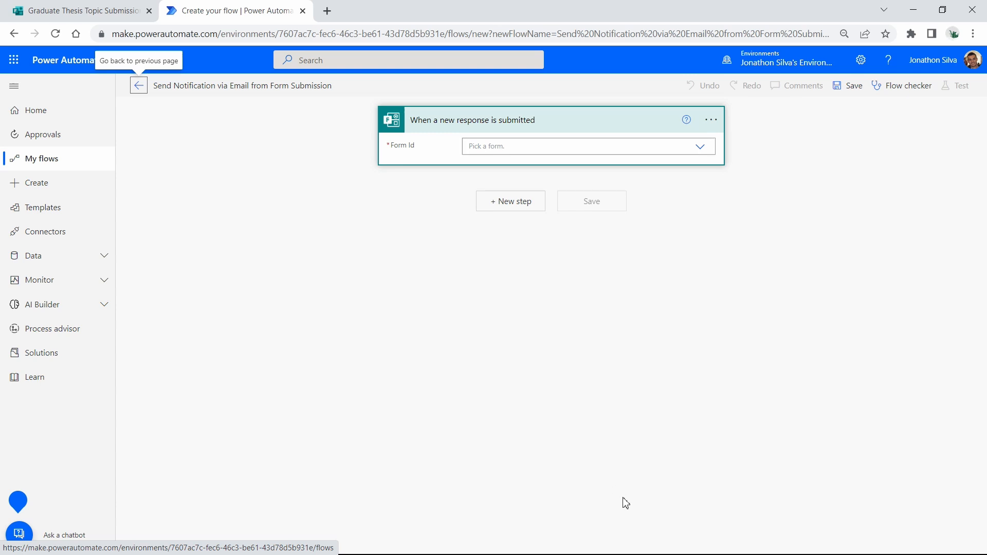
{"action": "mouse_move", "coordinate": [644, 431]}
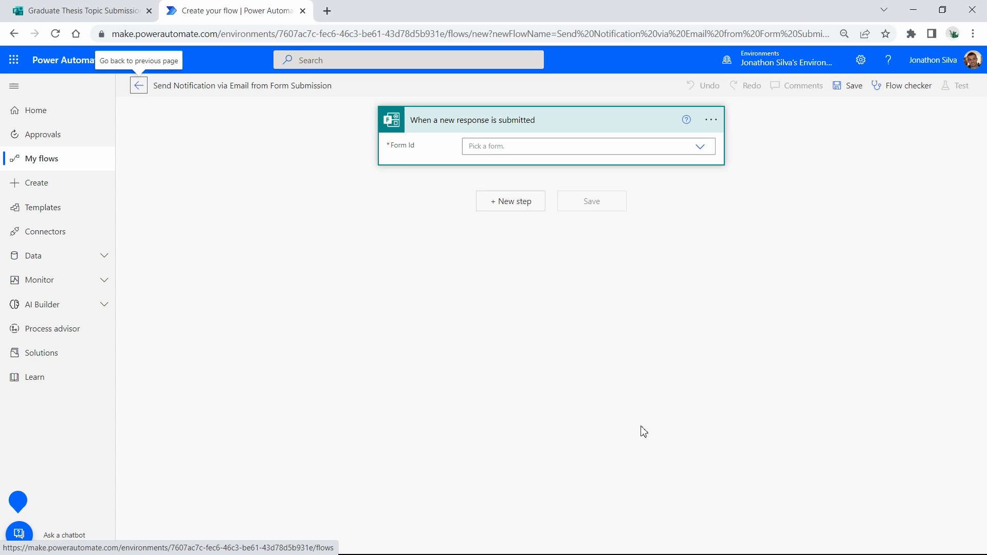
{"action": "mouse_move", "coordinate": [449, 162]}
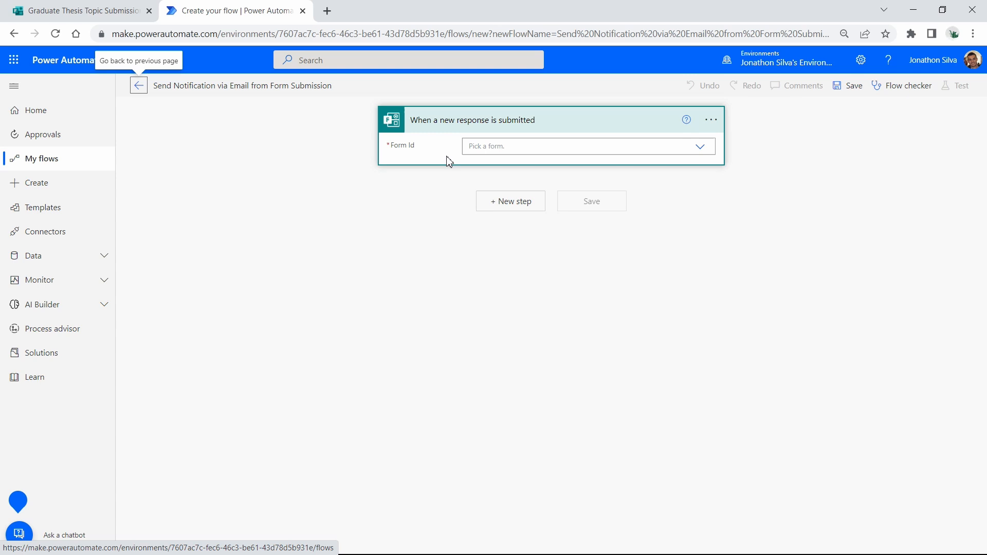
{"action": "mouse_move", "coordinate": [706, 154]}
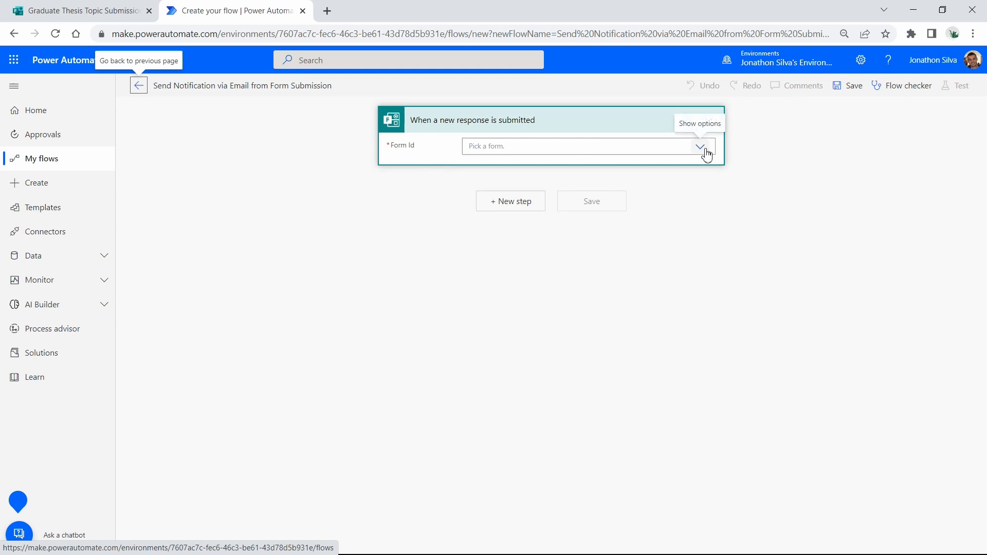
{"action": "left_click", "coordinate": [699, 146]}
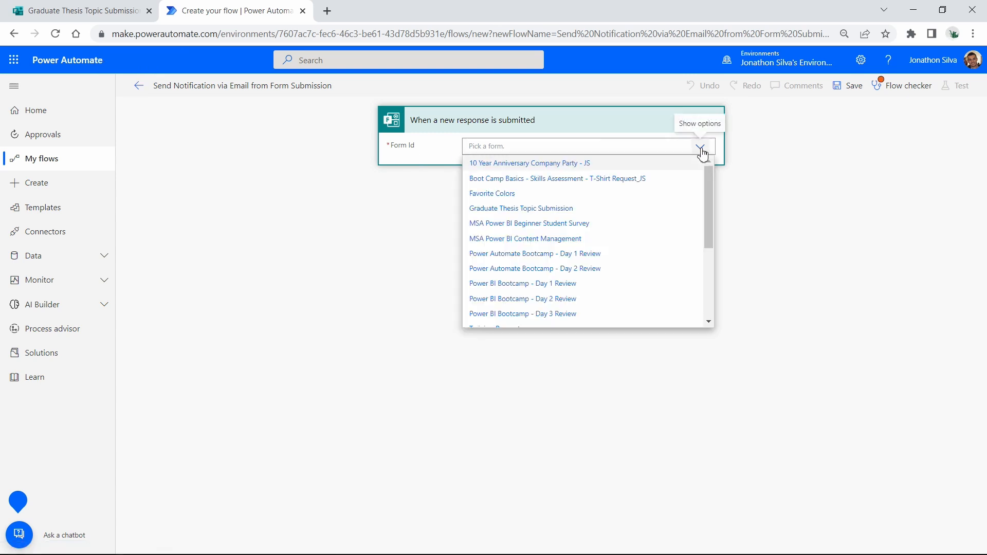
{"action": "left_click", "coordinate": [521, 208]}
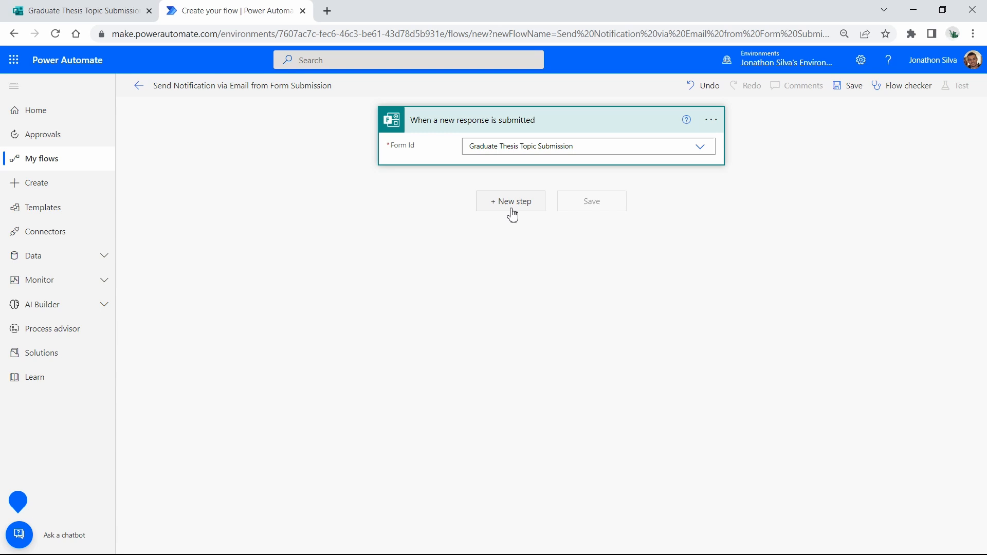
- Add a Get response details action reading from the Graduate Thesis Topic Submission form
{"action": "left_click", "coordinate": [510, 201]}
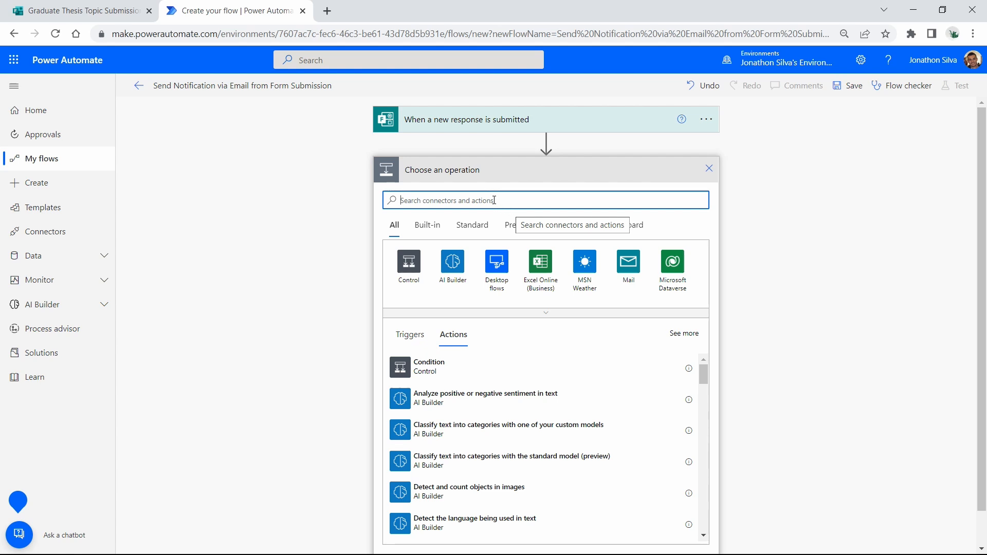
{"action": "type", "text": "form"}
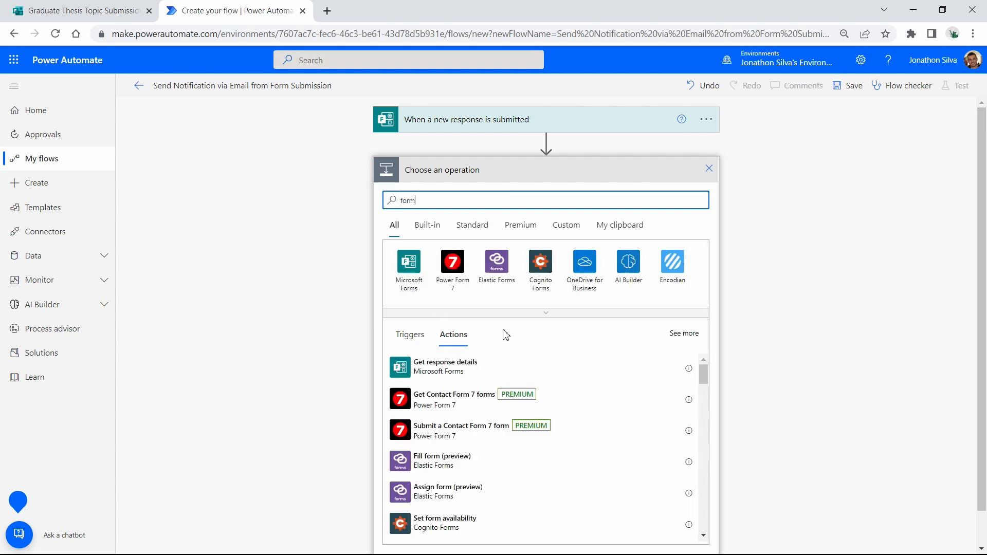
{"action": "mouse_move", "coordinate": [463, 376]}
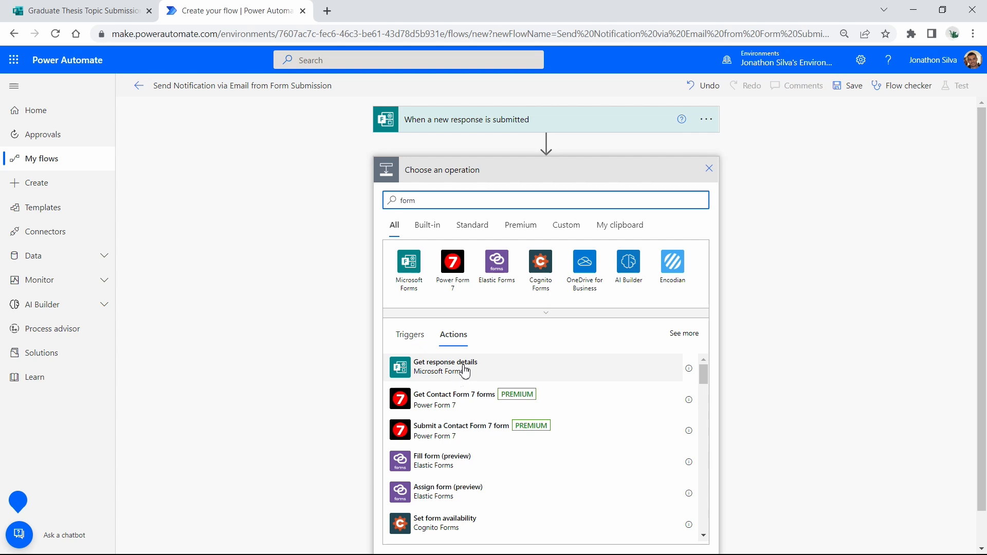
{"action": "mouse_move", "coordinate": [449, 369]}
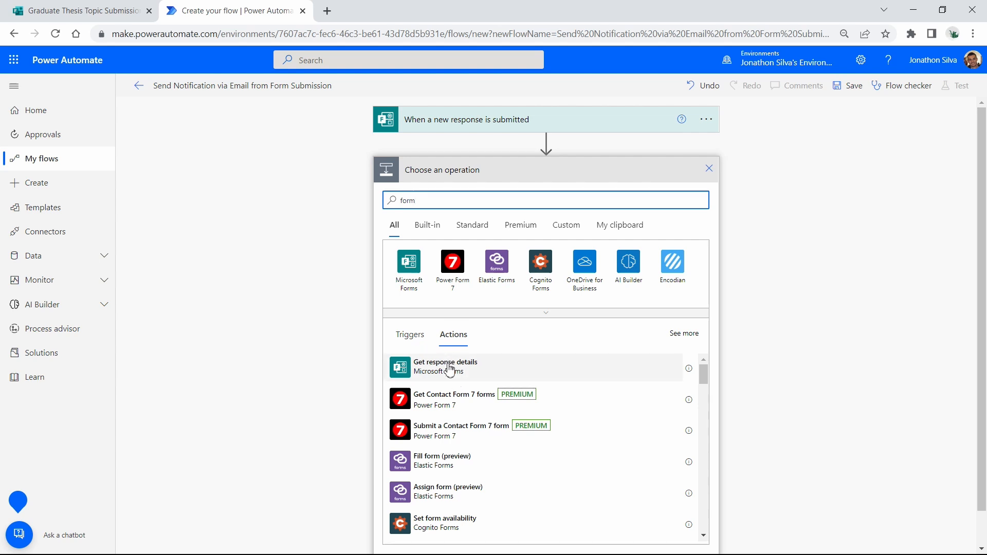
{"action": "mouse_move", "coordinate": [447, 368]}
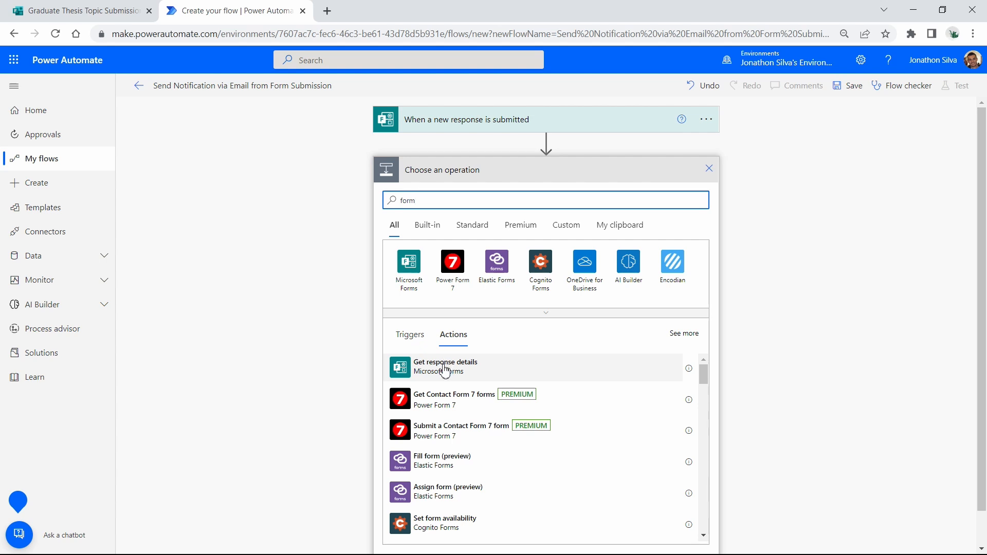
{"action": "mouse_move", "coordinate": [444, 374]}
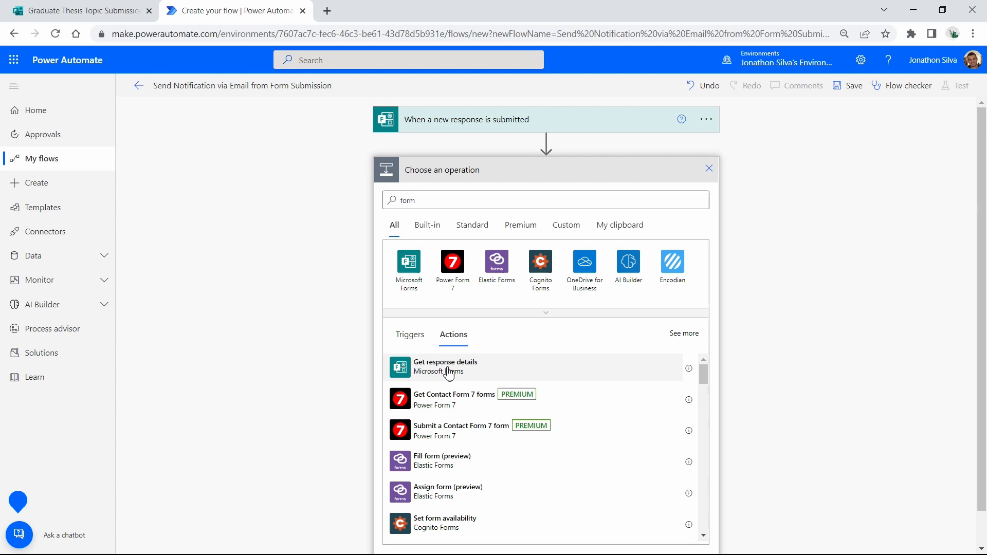
{"action": "left_click", "coordinate": [446, 366]}
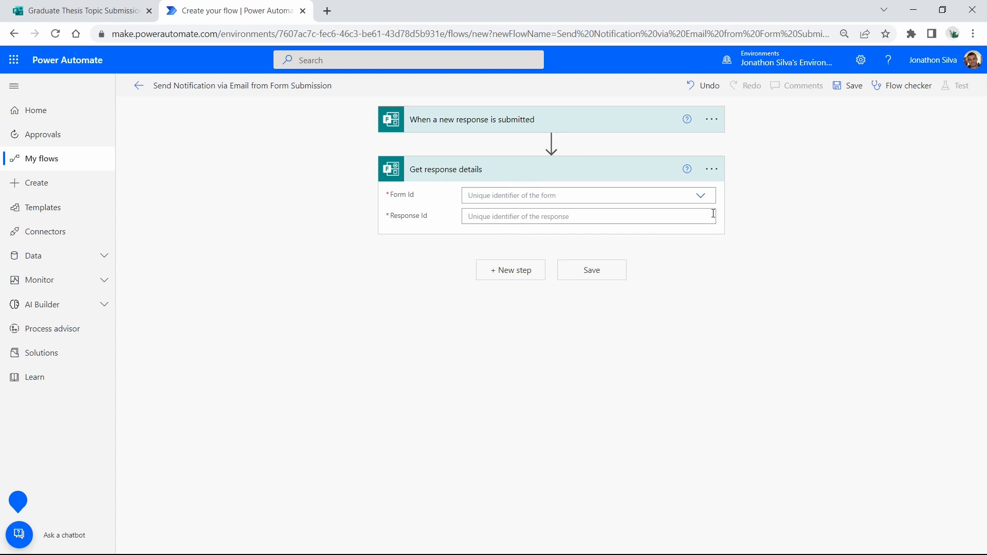
{"action": "left_click", "coordinate": [700, 196]}
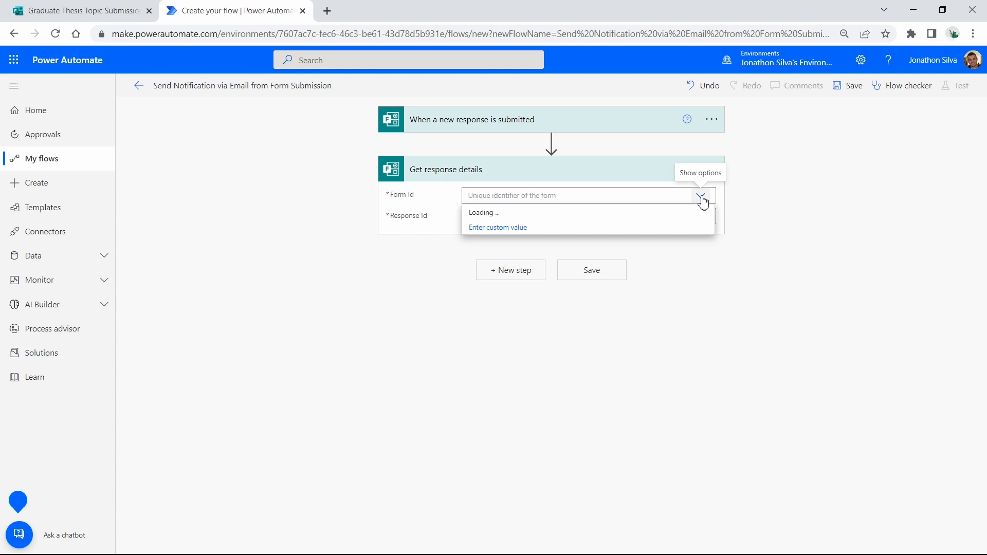
{"action": "left_click", "coordinate": [521, 195]}
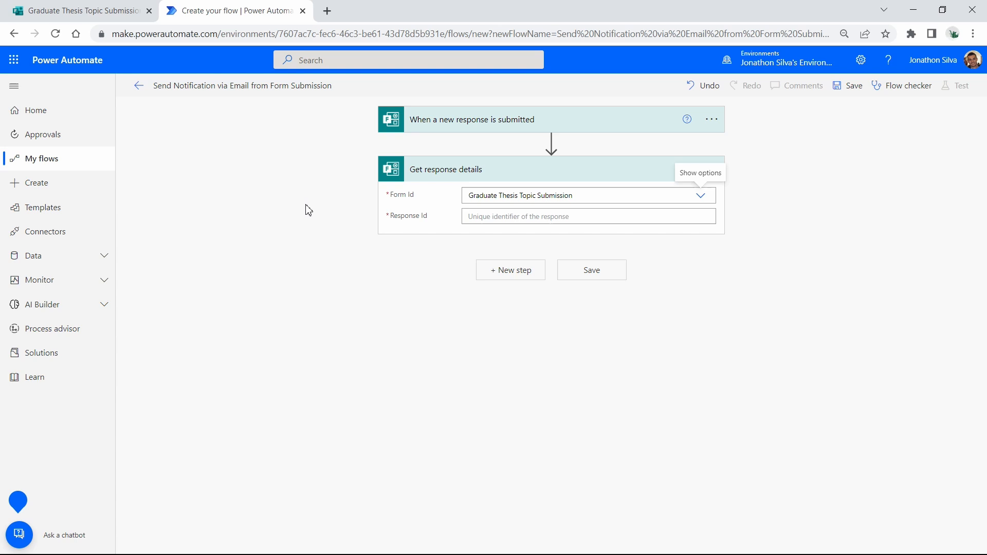
{"action": "mouse_move", "coordinate": [452, 271]}
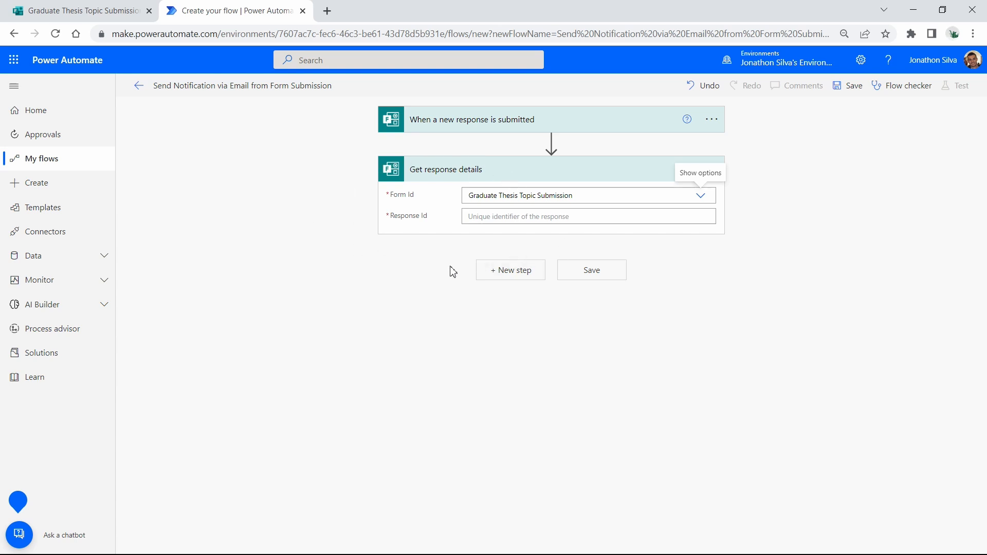
{"action": "mouse_move", "coordinate": [408, 220]}
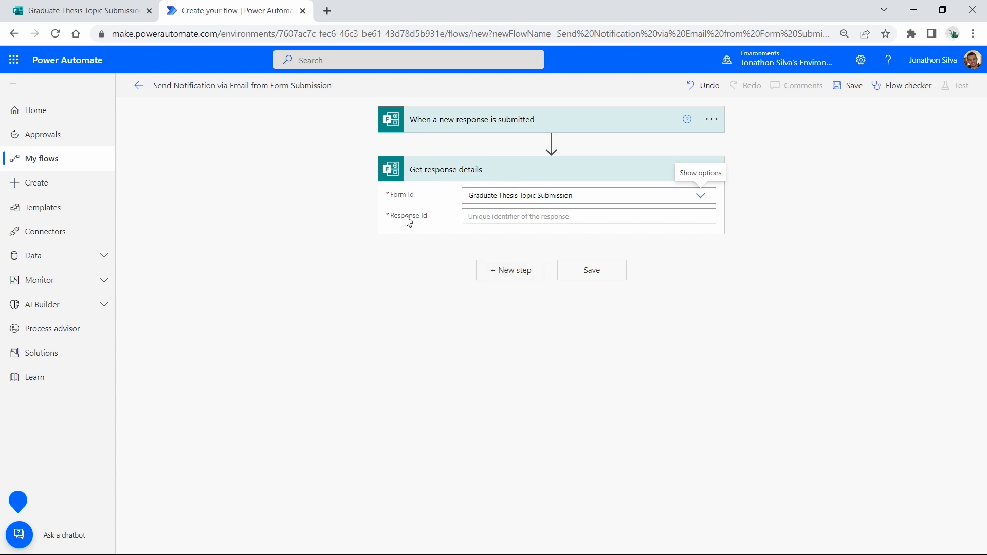
- Set the action's Response Id to the trigger's dynamic Response Id value
{"action": "left_click", "coordinate": [587, 217]}
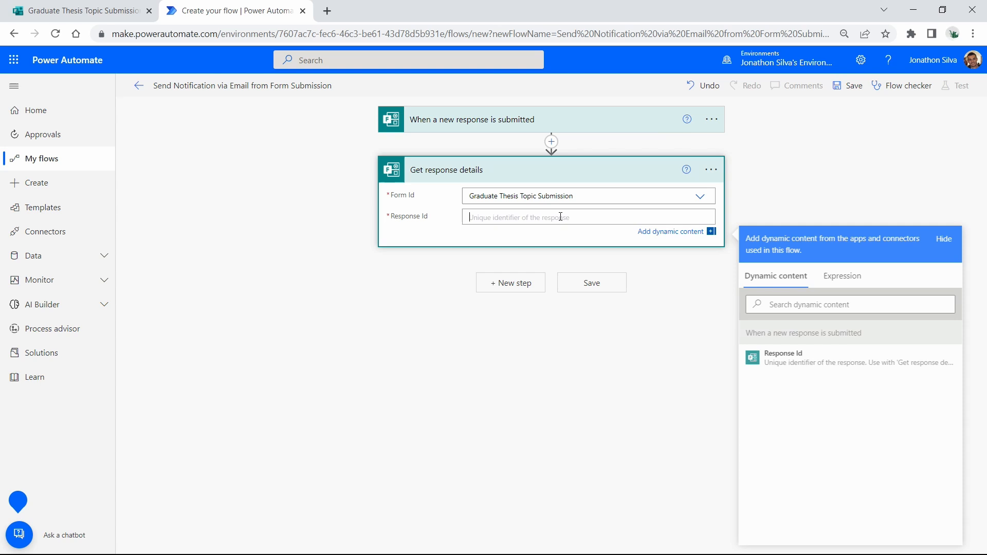
{"action": "mouse_move", "coordinate": [800, 358]}
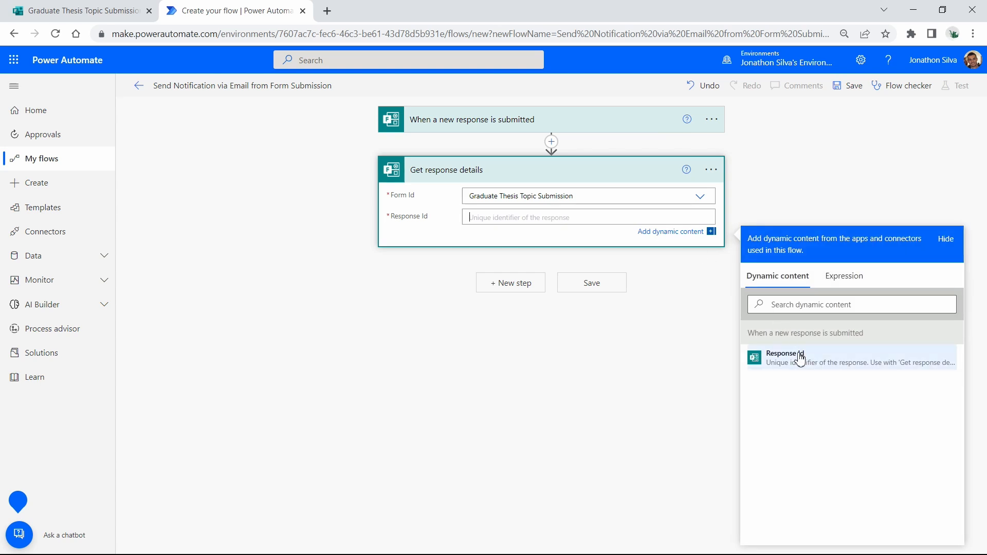
{"action": "mouse_move", "coordinate": [821, 357]}
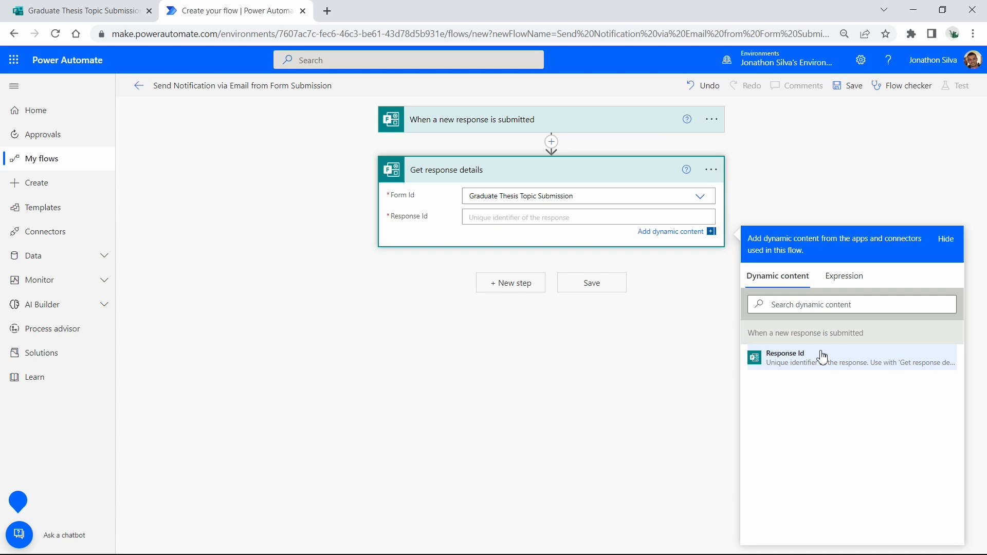
{"action": "left_click", "coordinate": [785, 356]}
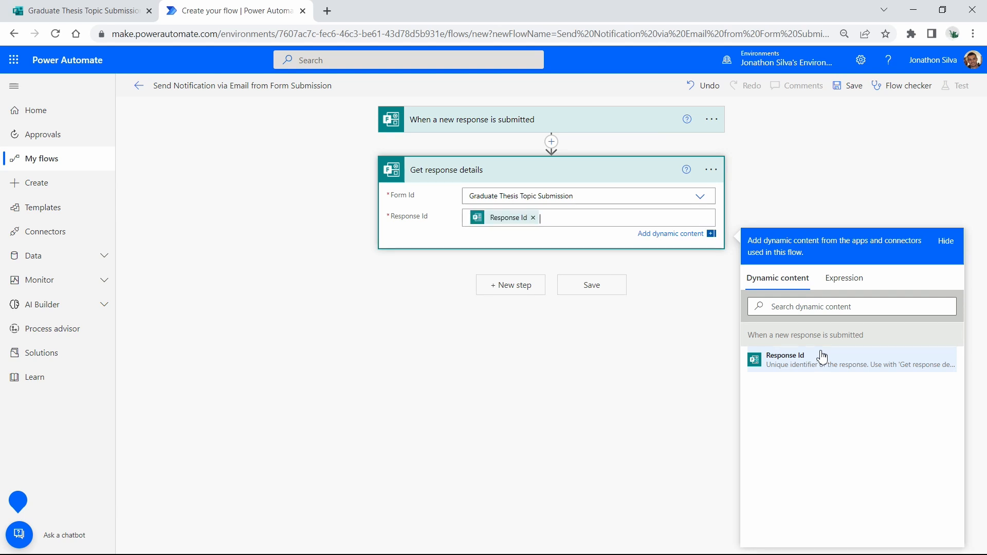
{"action": "mouse_move", "coordinate": [308, 271]}
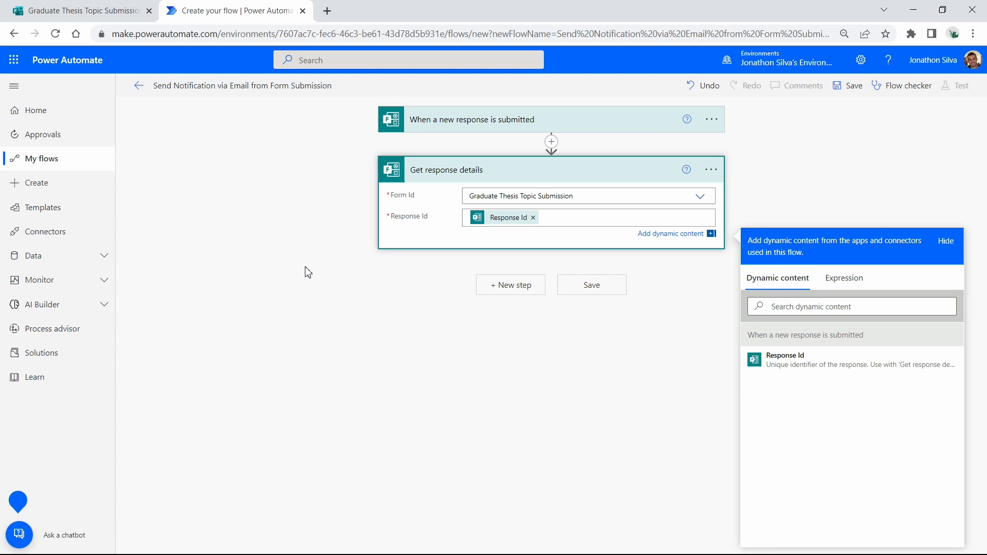
{"action": "left_click", "coordinate": [945, 240]}
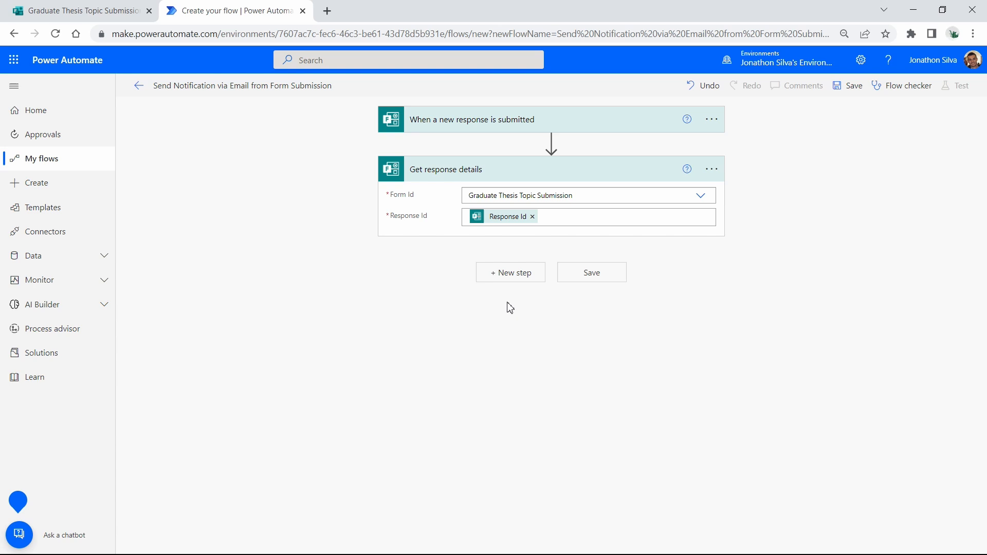
{"action": "mouse_move", "coordinate": [510, 273]}
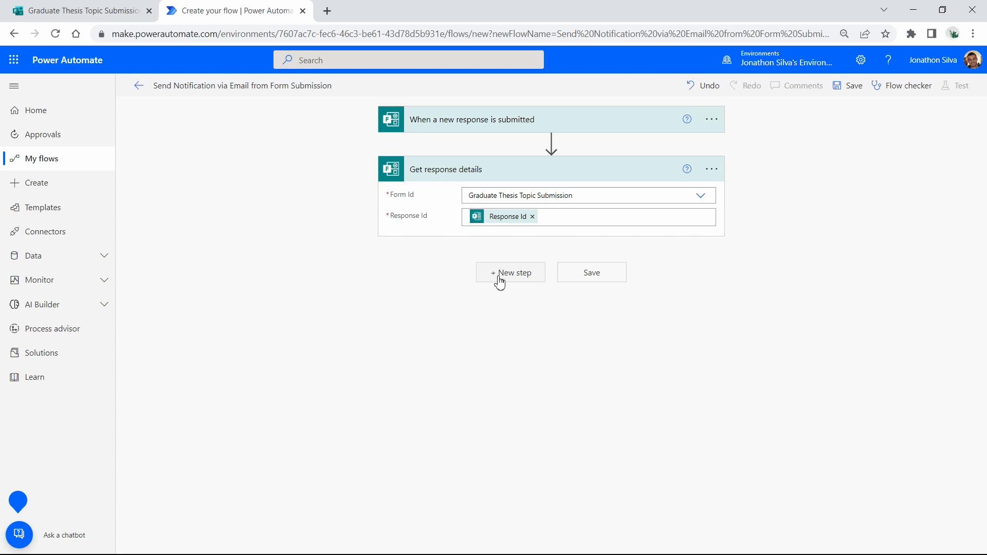
- Add a Condition control step after Get response details, checking the form's questions along the way
{"action": "left_click", "coordinate": [510, 271]}
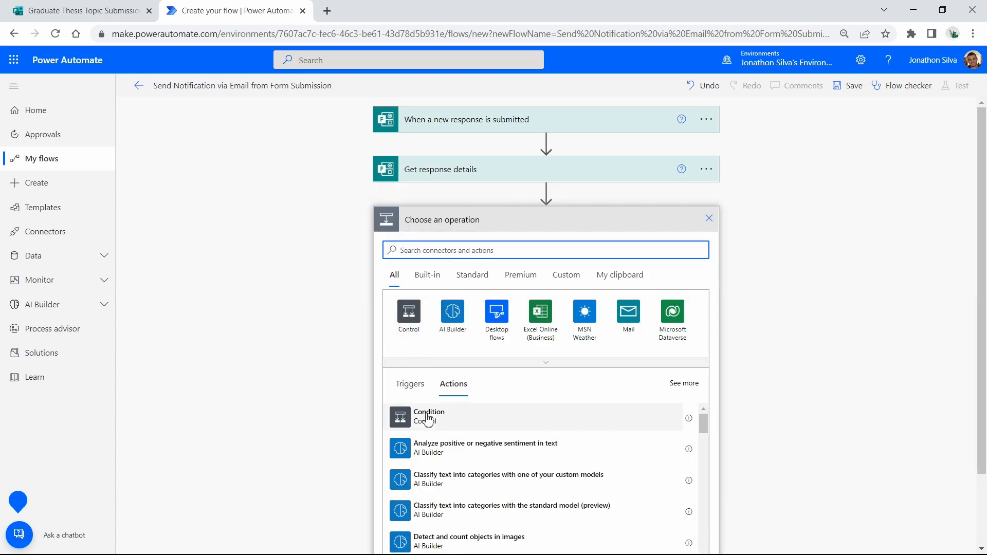
{"action": "scroll", "scroll_direction": "down", "scroll_amount": 3}
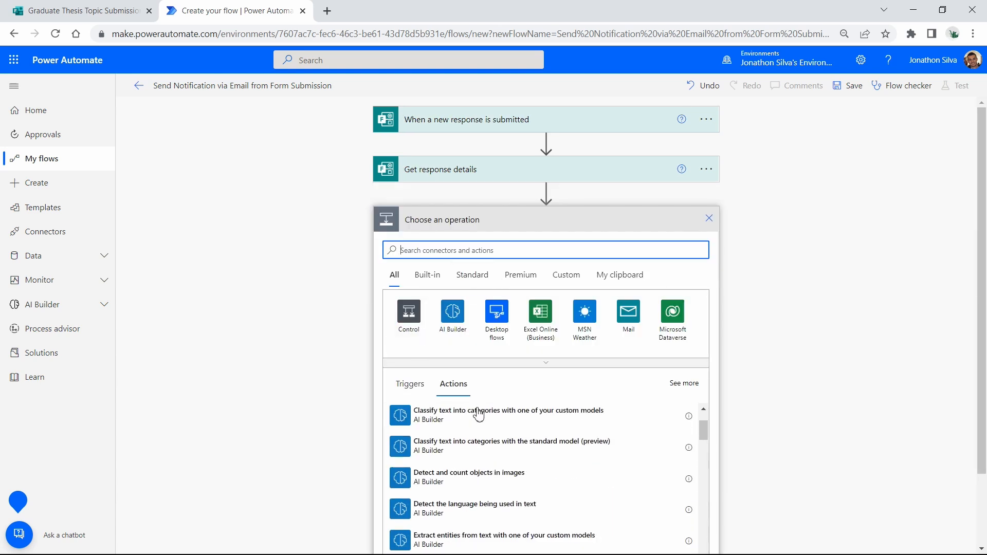
{"action": "left_click", "coordinate": [408, 310]}
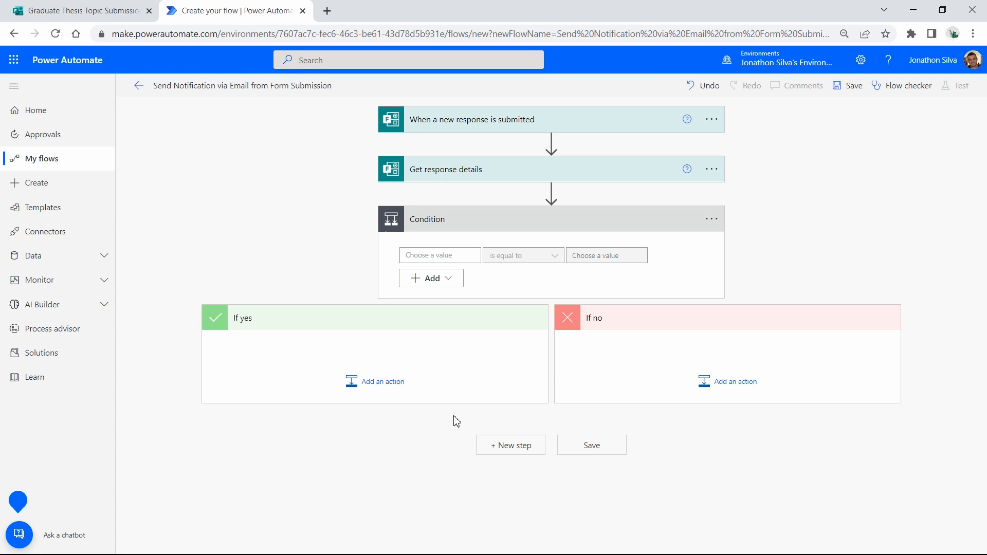
{"action": "left_click", "coordinate": [439, 255]}
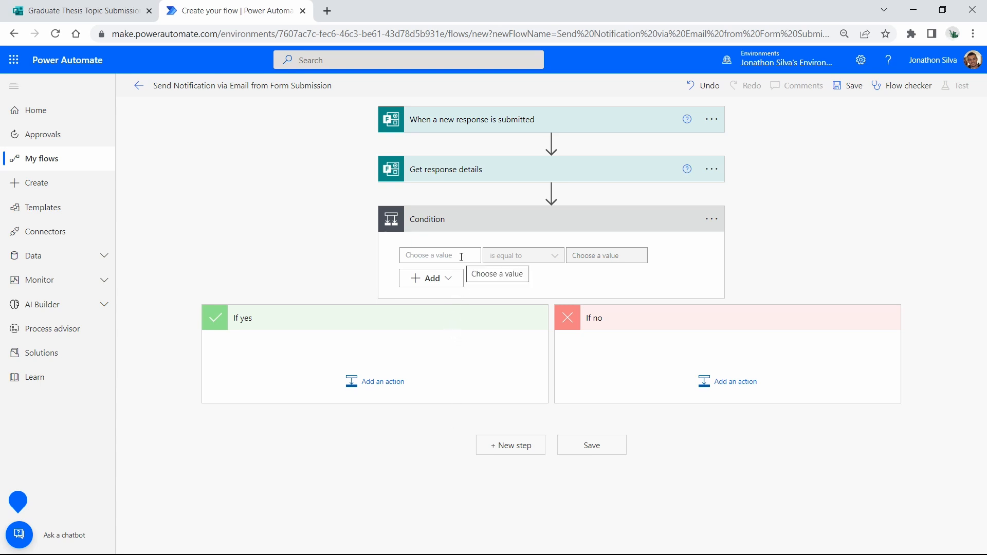
{"action": "left_click", "coordinate": [79, 11]}
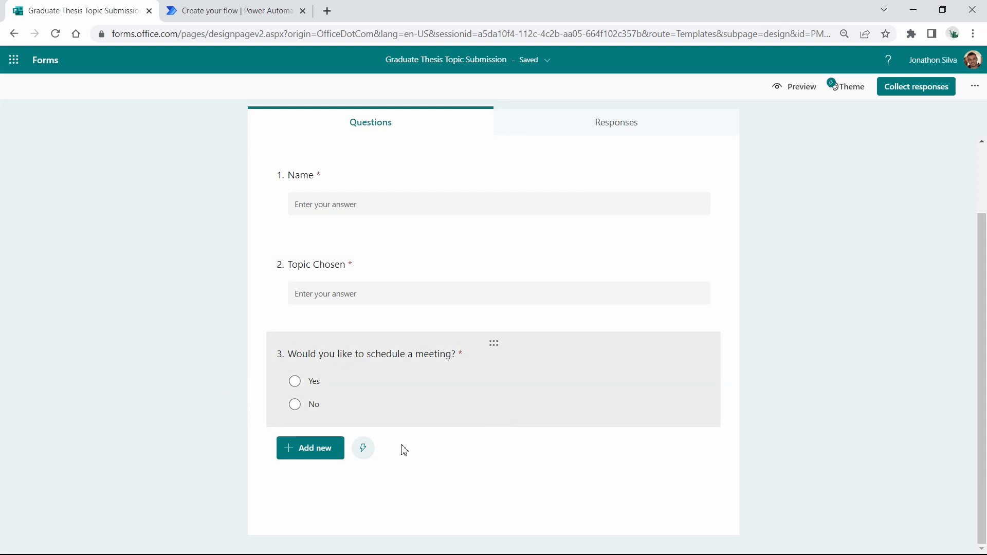
{"action": "left_click", "coordinate": [234, 10]}
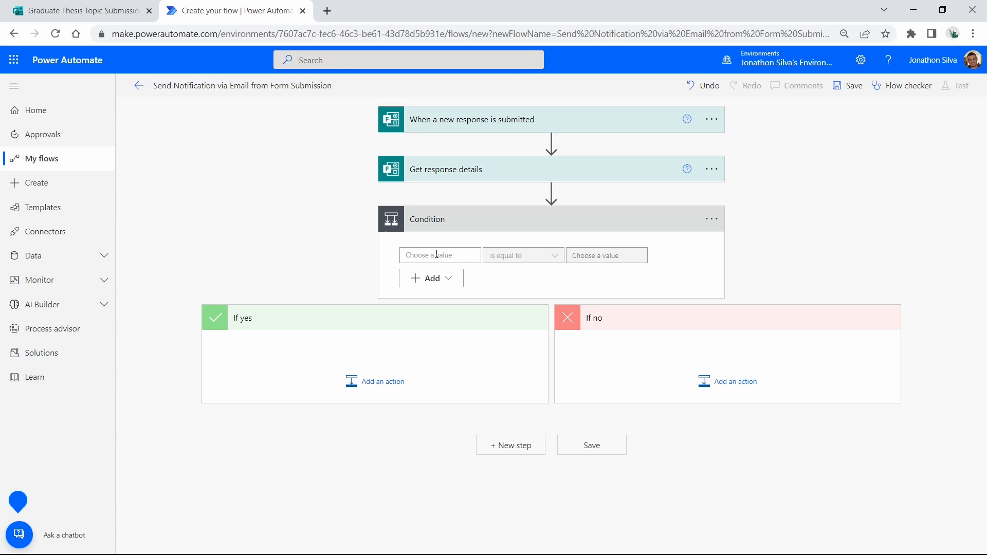
- Make the condition compare the meeting question's answer to the value 'Yes'
{"action": "left_click", "coordinate": [434, 255]}
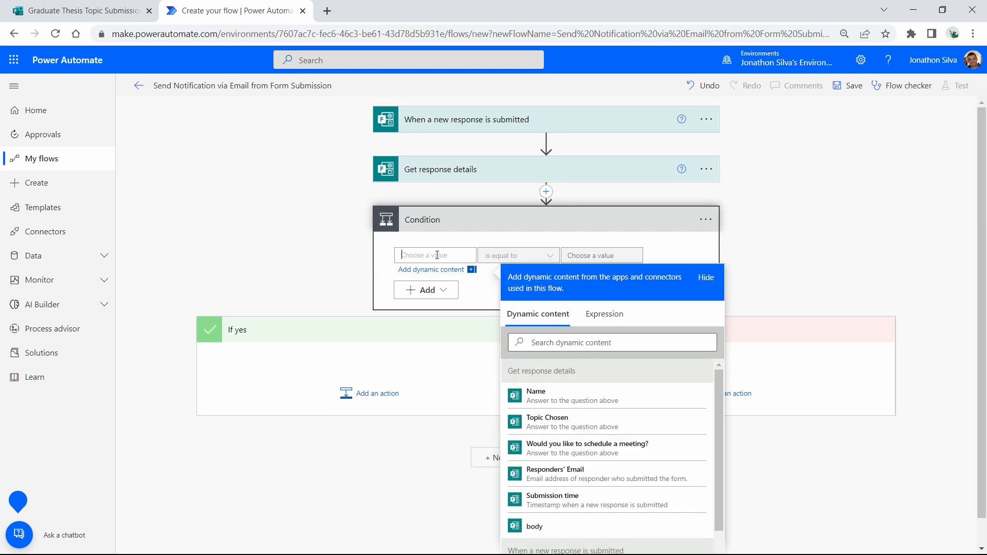
{"action": "mouse_move", "coordinate": [838, 303]}
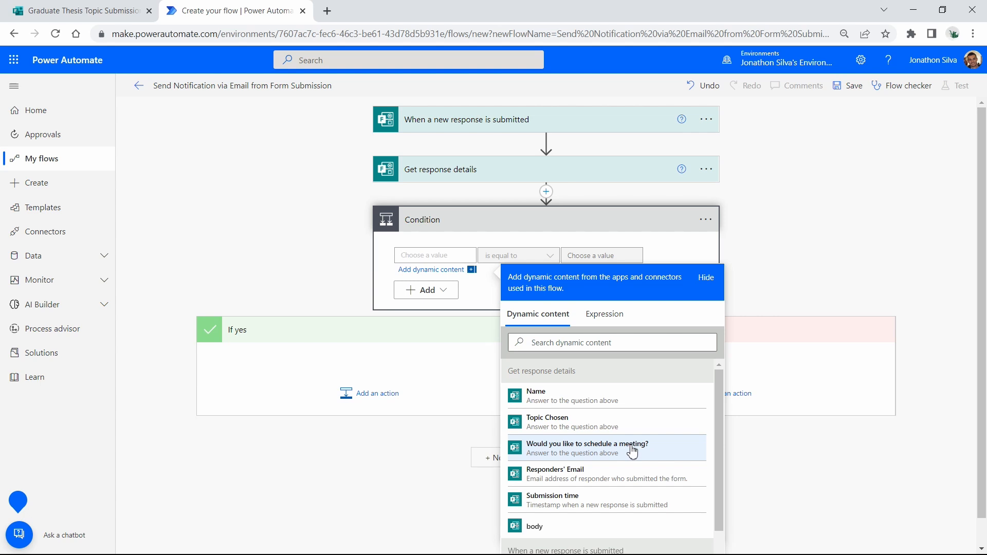
{"action": "left_click", "coordinate": [587, 447]}
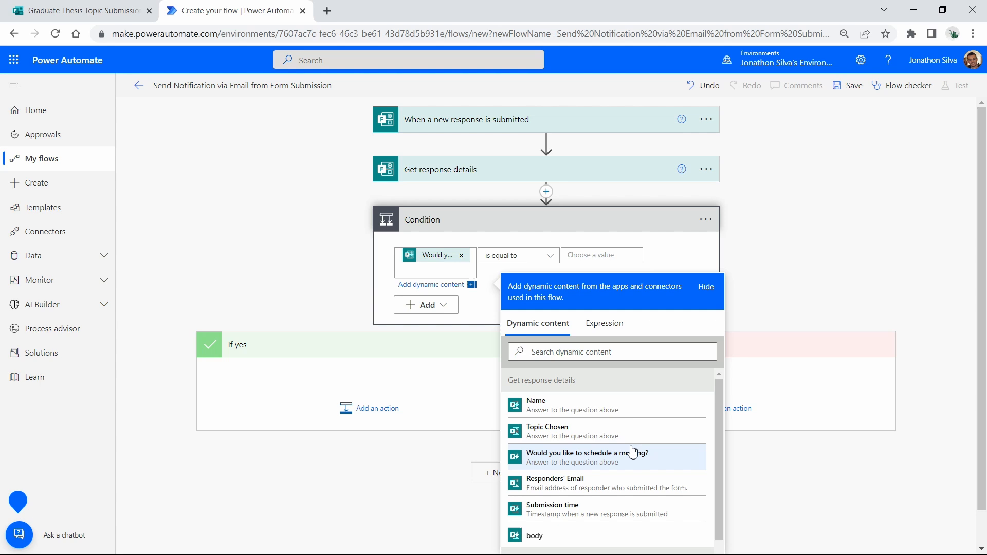
{"action": "mouse_move", "coordinate": [558, 269]}
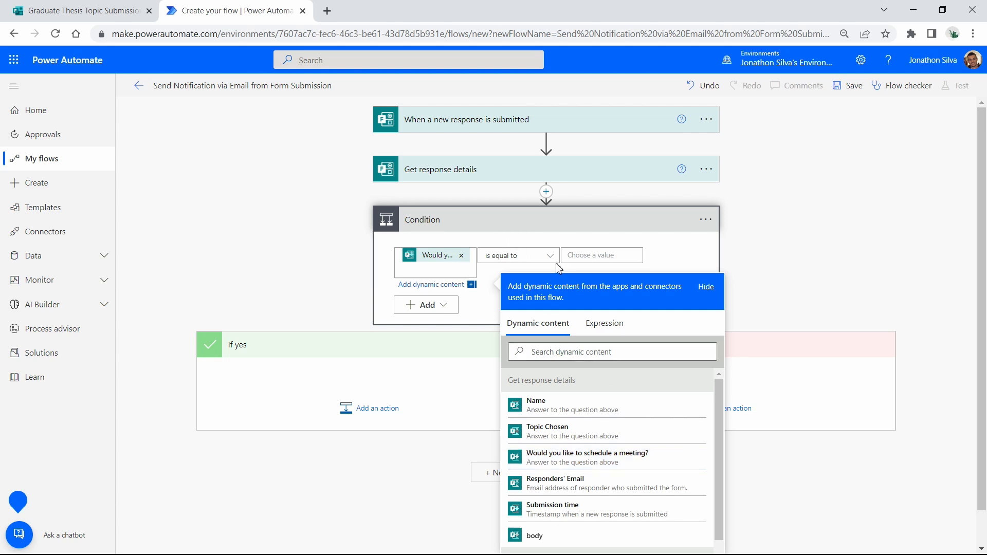
{"action": "mouse_move", "coordinate": [531, 231]}
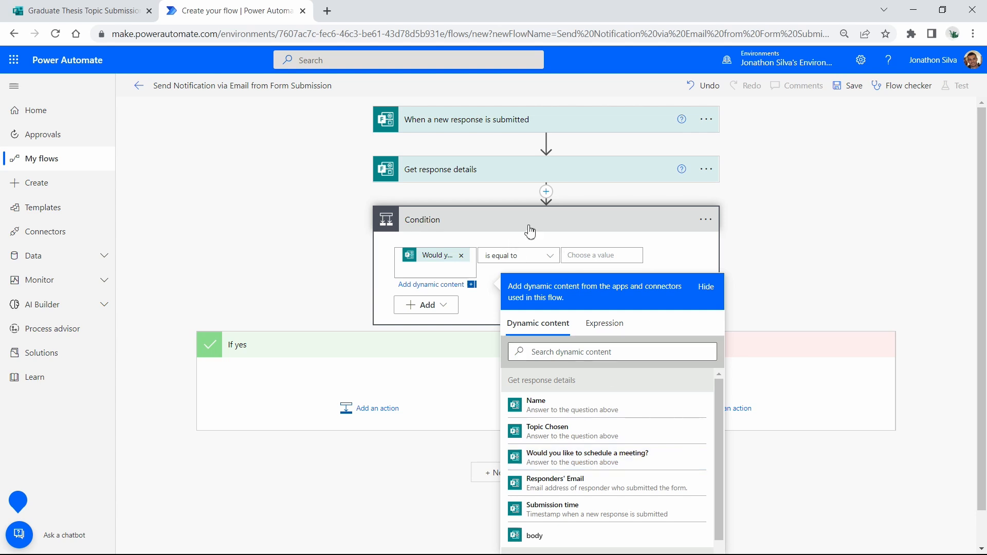
{"action": "mouse_move", "coordinate": [485, 307]}
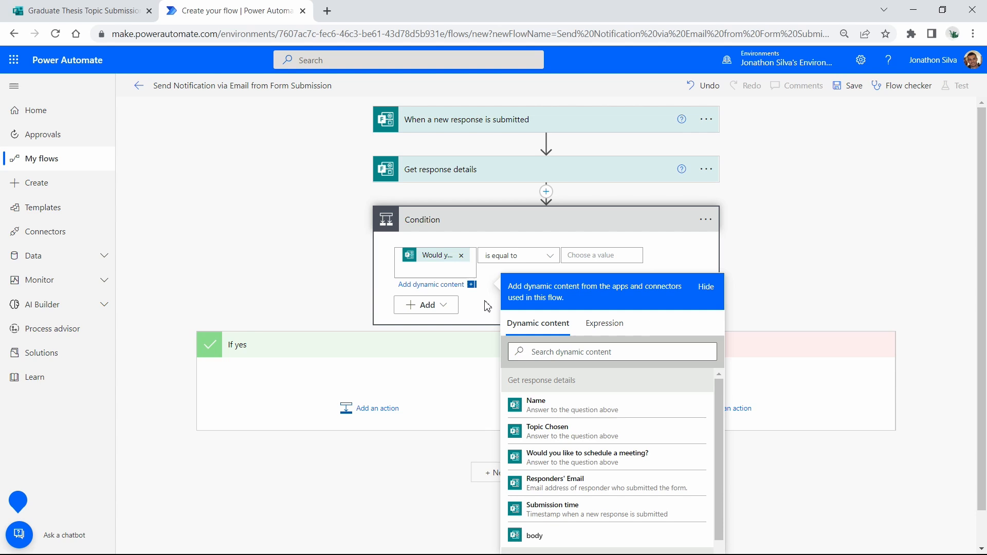
{"action": "left_click", "coordinate": [706, 287]}
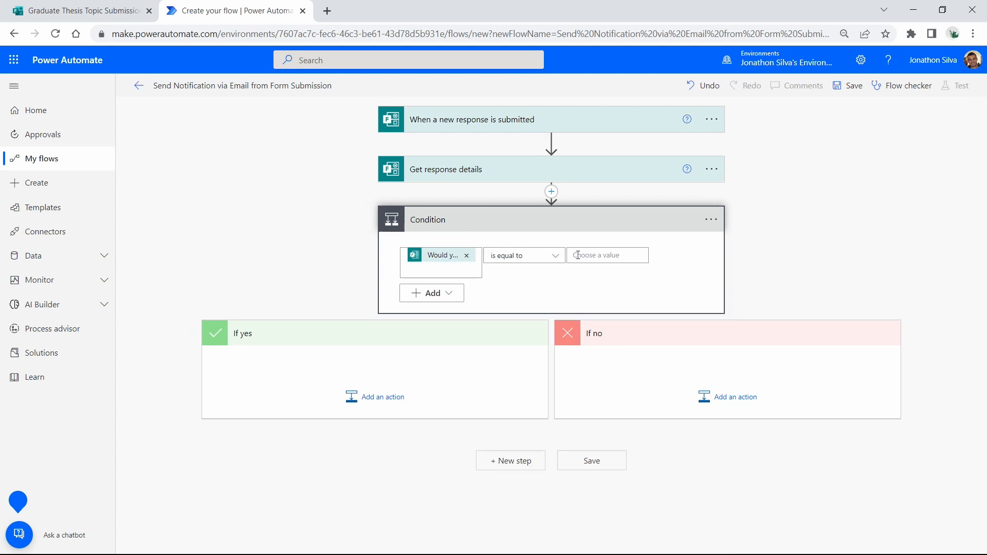
{"action": "type", "text": "Yes"}
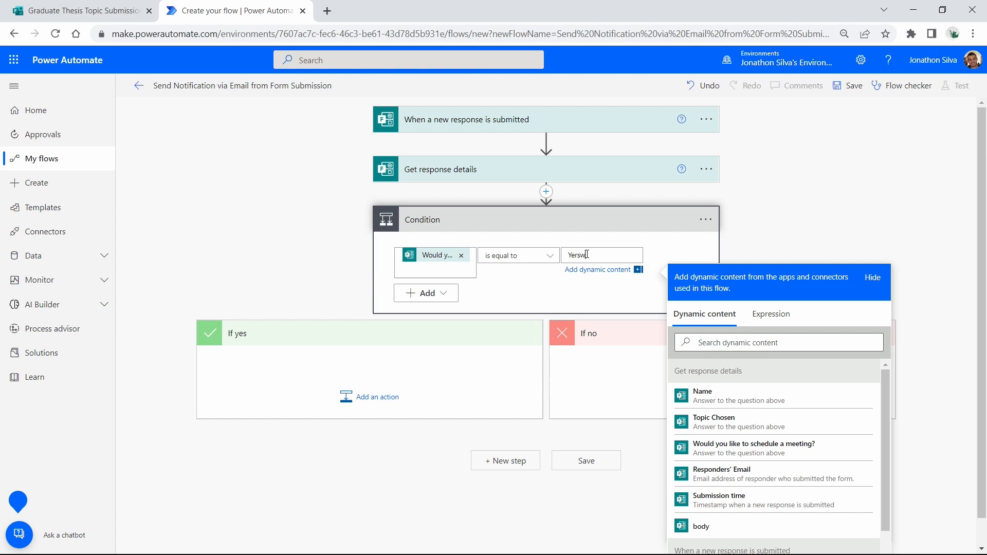
{"action": "key", "text": "Backspace"}
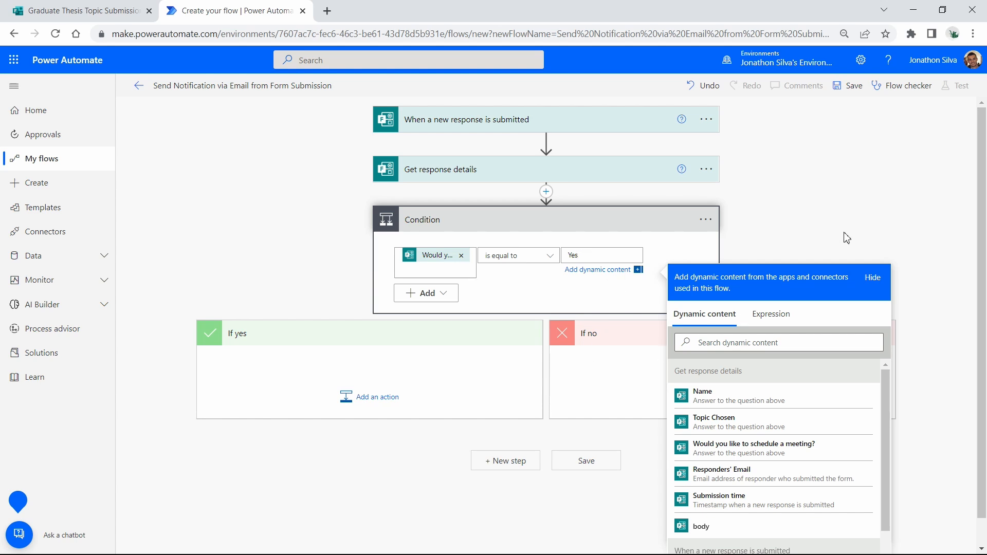
{"action": "mouse_move", "coordinate": [534, 291]}
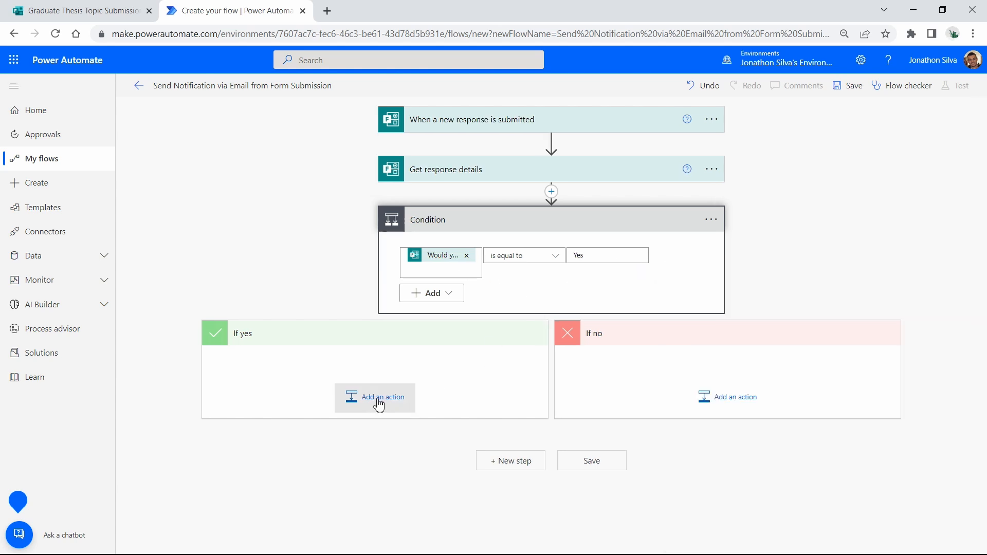
- Add a Send me an email notification action under the If yes branch
{"action": "left_click", "coordinate": [376, 397]}
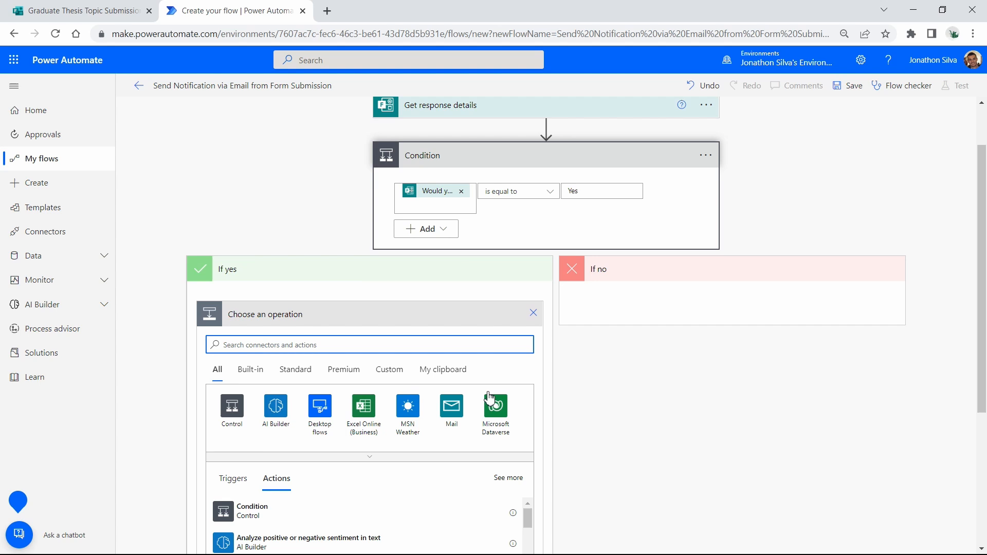
{"action": "type", "text": "notification"}
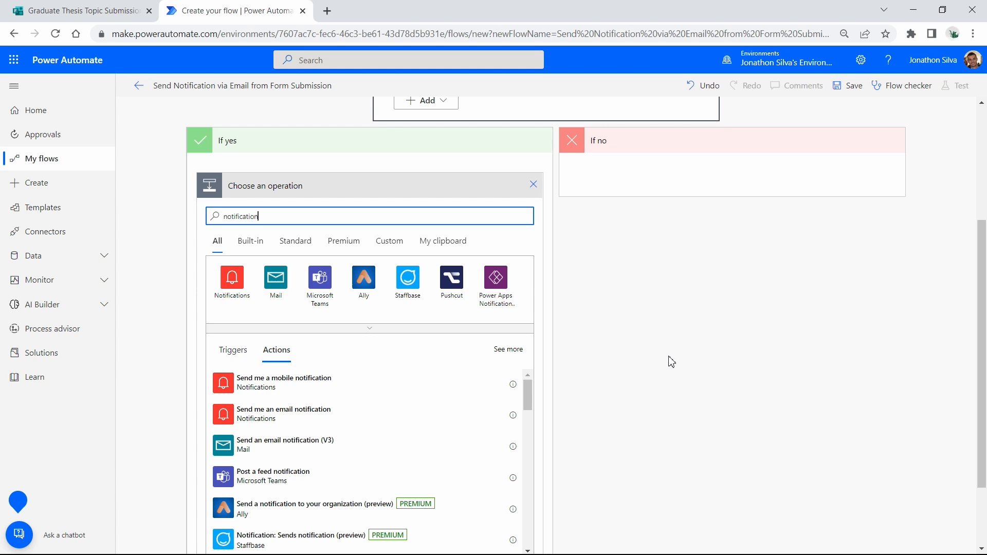
{"action": "mouse_move", "coordinate": [282, 423]}
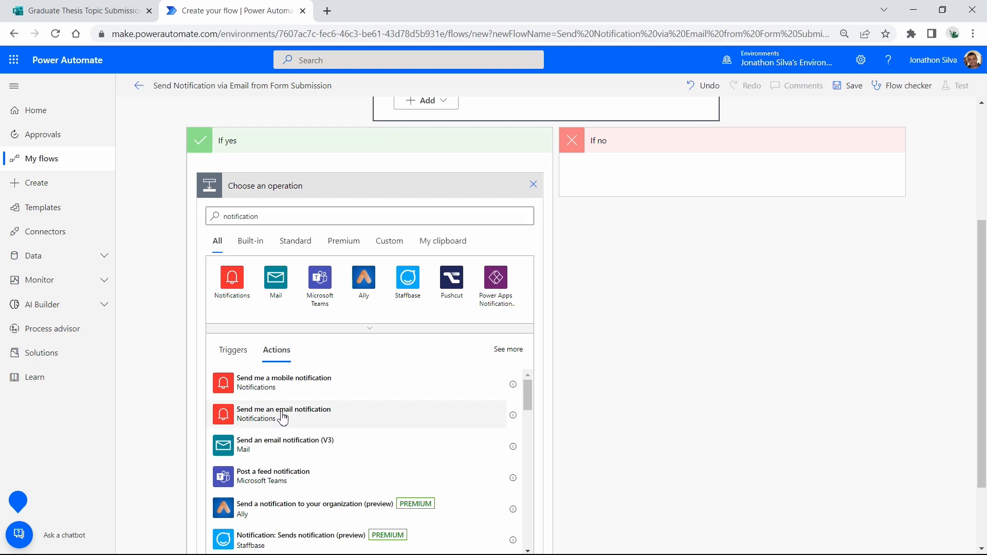
{"action": "left_click", "coordinate": [284, 413]}
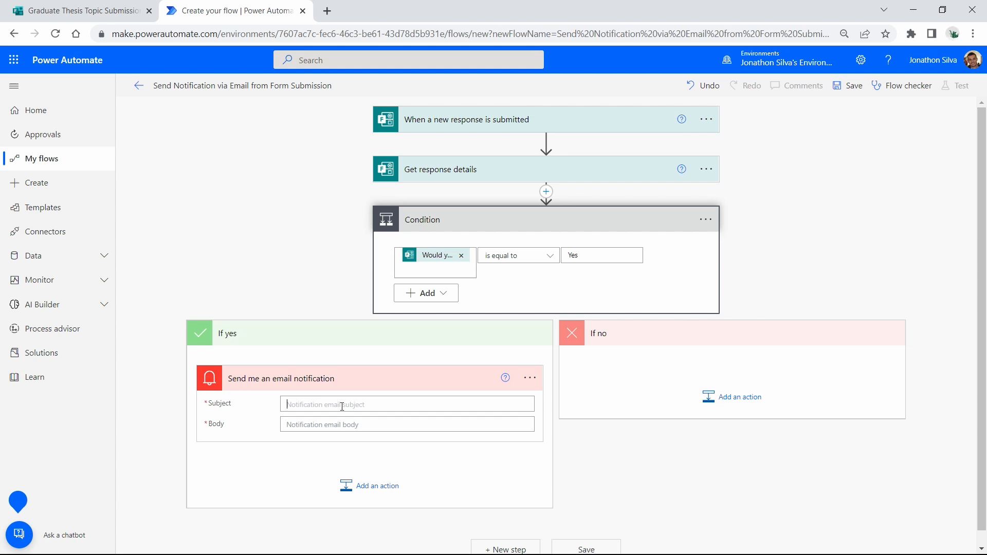
- Set the subject to Name followed by 'would like to schedule a meeting'
{"action": "left_click", "coordinate": [407, 436]}
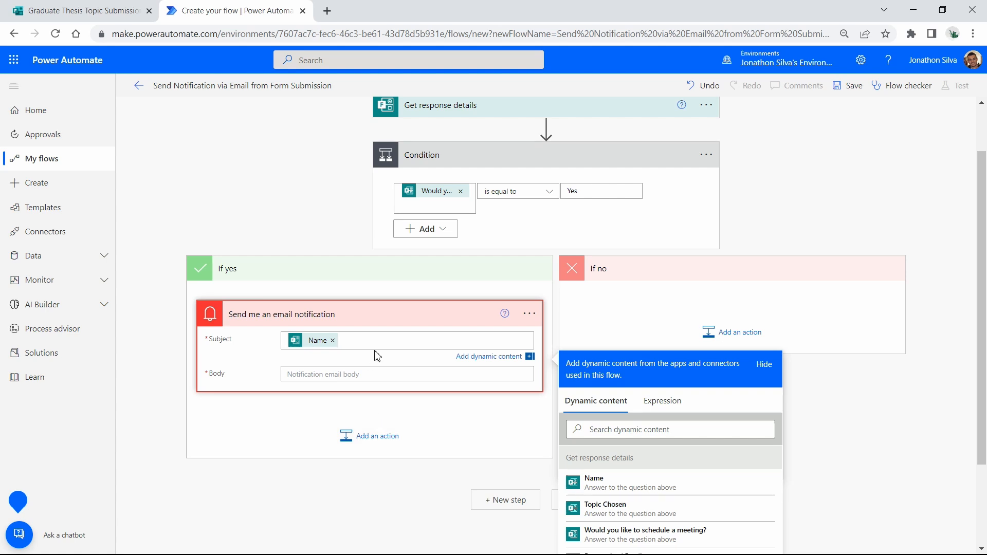
{"action": "type", "text": "would"}
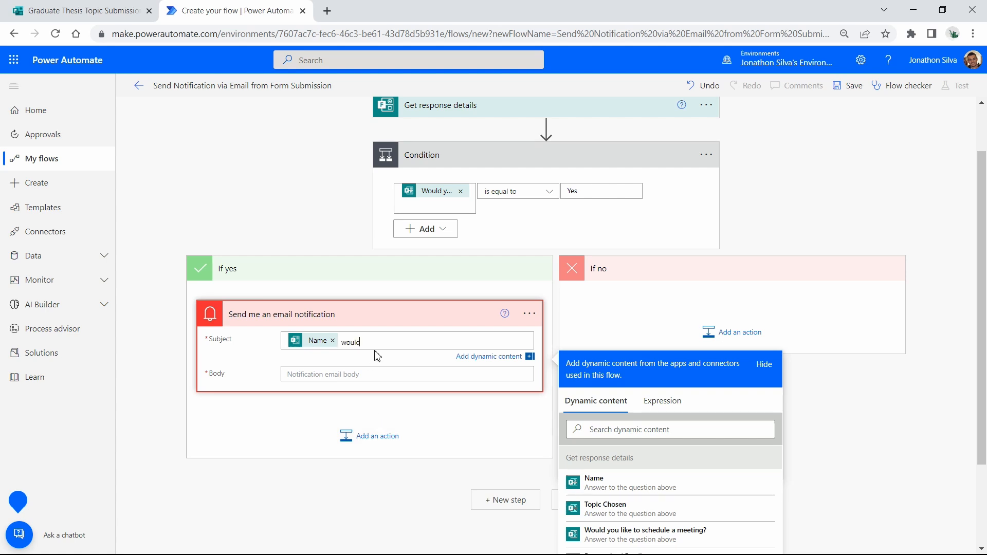
{"action": "type", "text": "like to"}
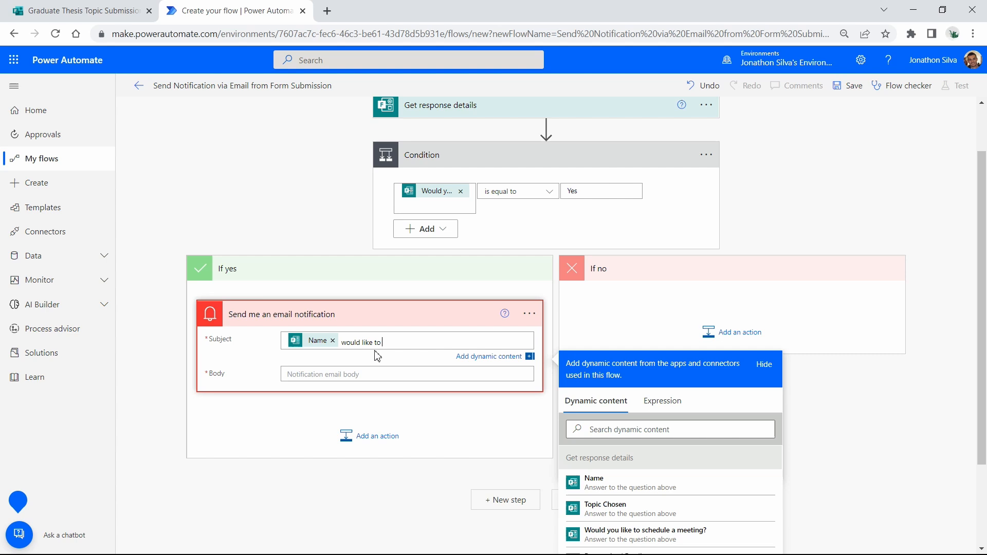
{"action": "type", "text": "schedule a"}
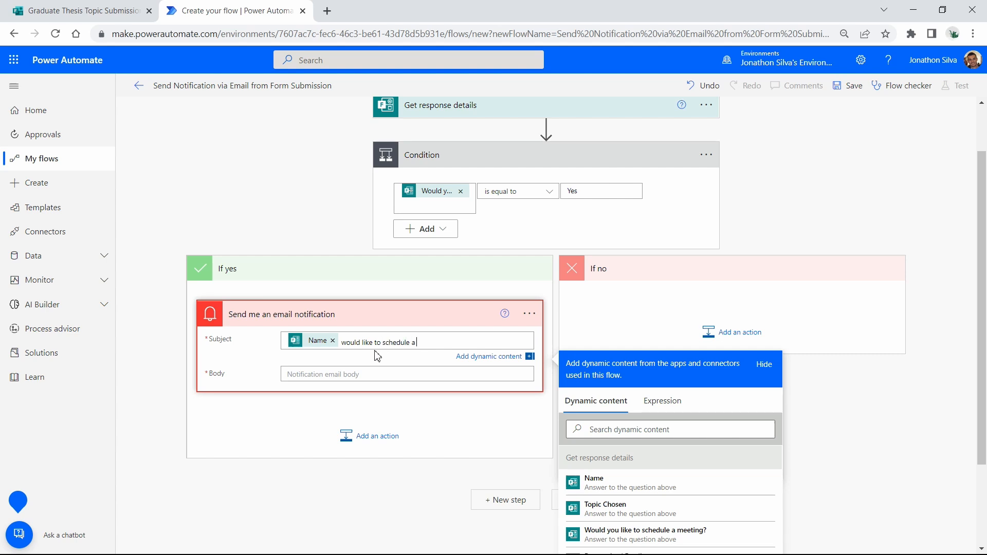
{"action": "type", "text": "meeting"}
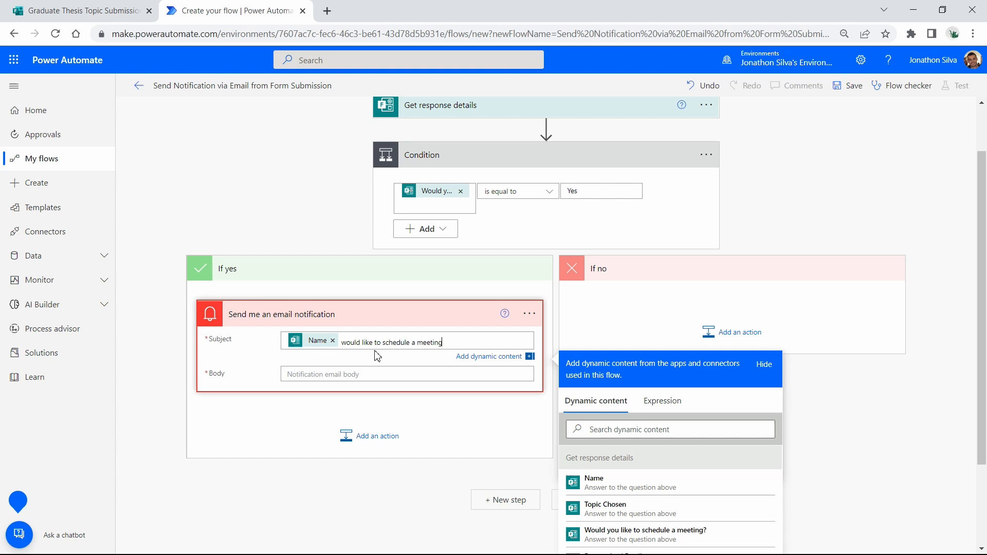
- Set the body to Name, 'would like to discuss their chosen topic of:', then Topic Chosen
{"action": "left_click", "coordinate": [406, 374]}
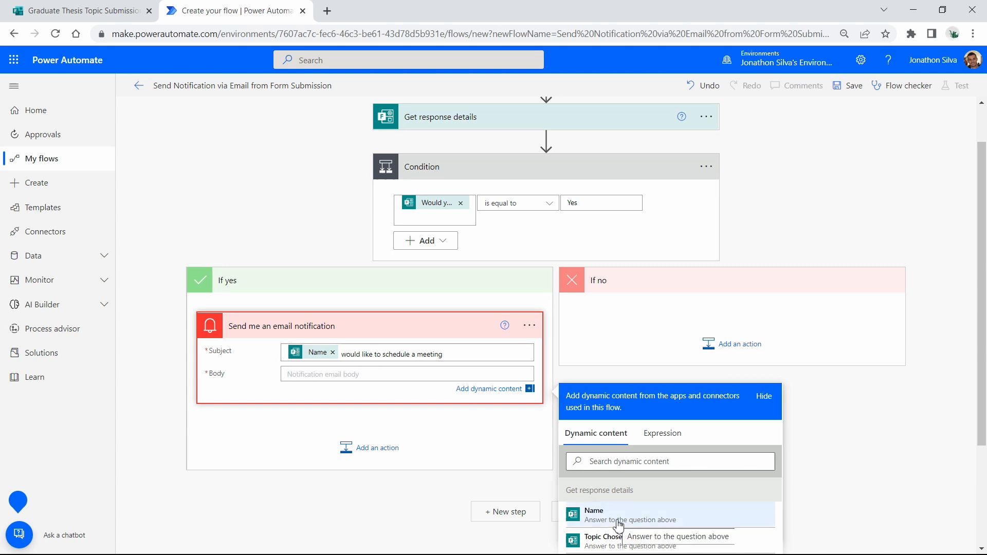
{"action": "left_click", "coordinate": [593, 512]}
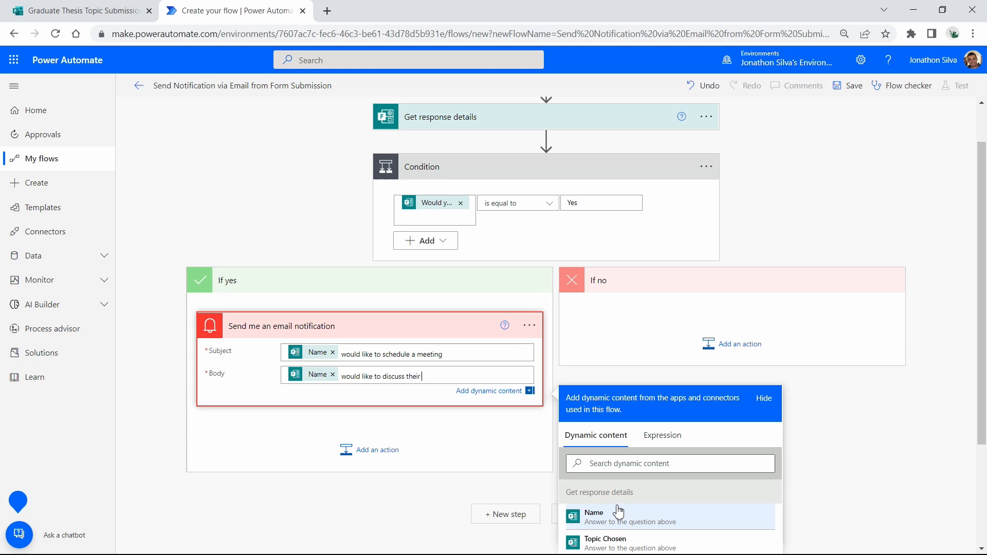
{"action": "type", "text": "chosen topic of:"}
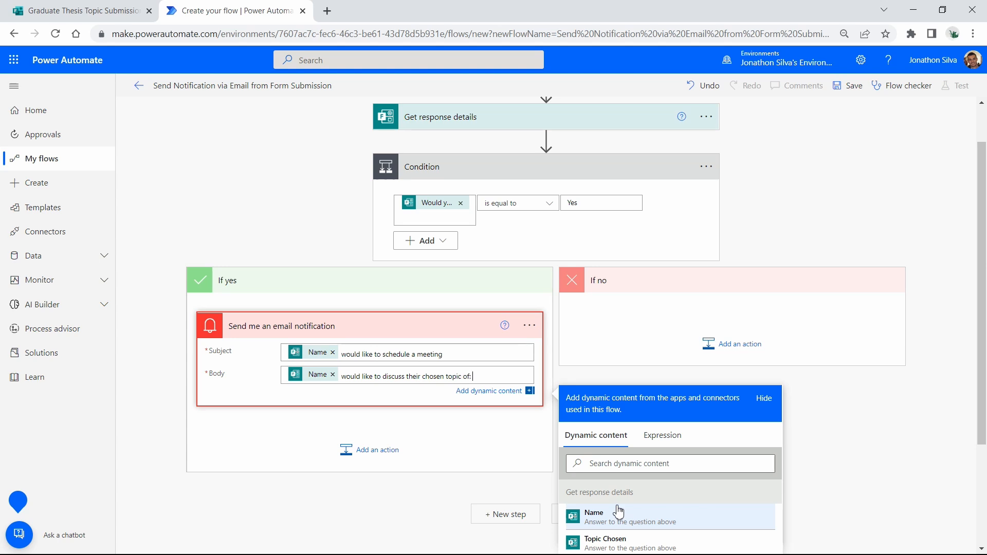
{"action": "scroll", "scroll_direction": "down", "scroll_amount": 3}
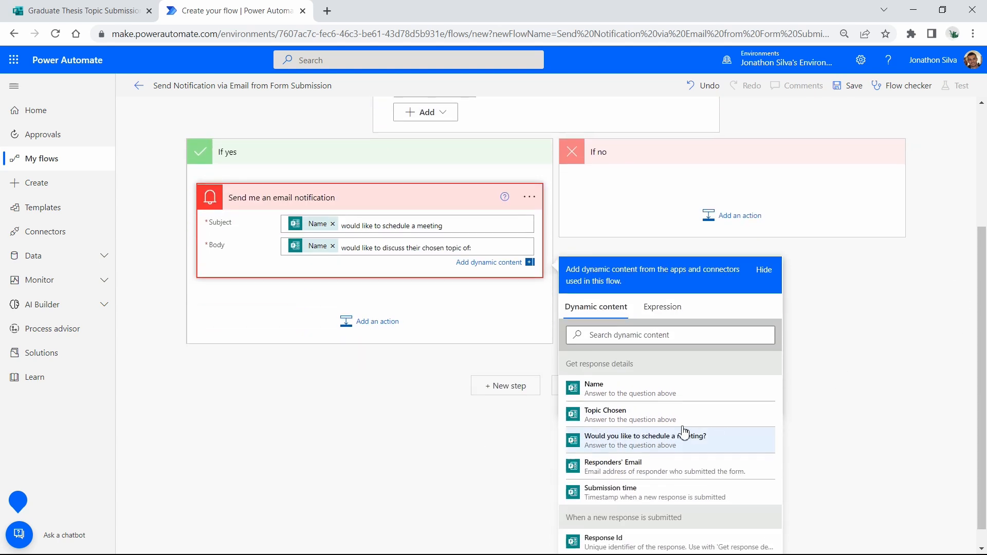
{"action": "left_click", "coordinate": [605, 415]}
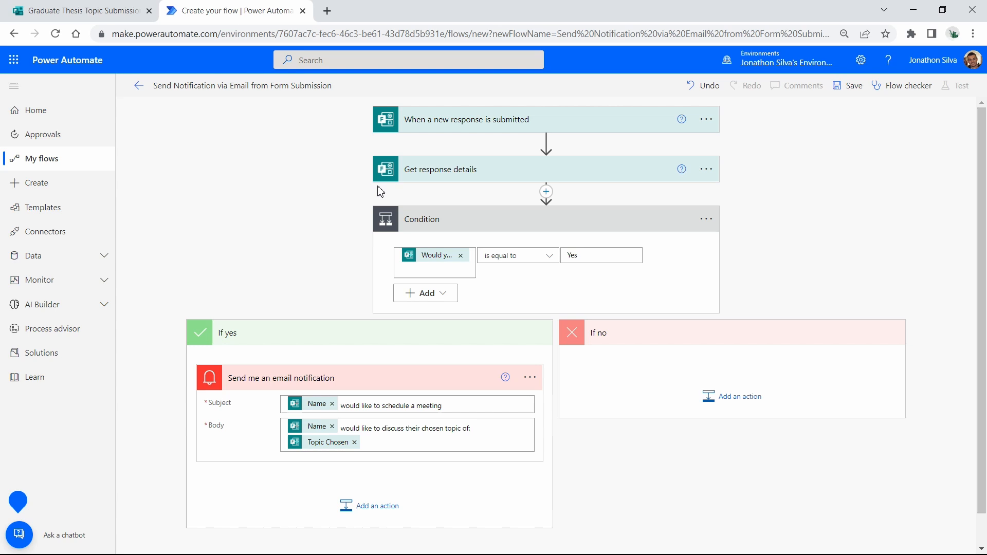
{"action": "mouse_move", "coordinate": [573, 128]}
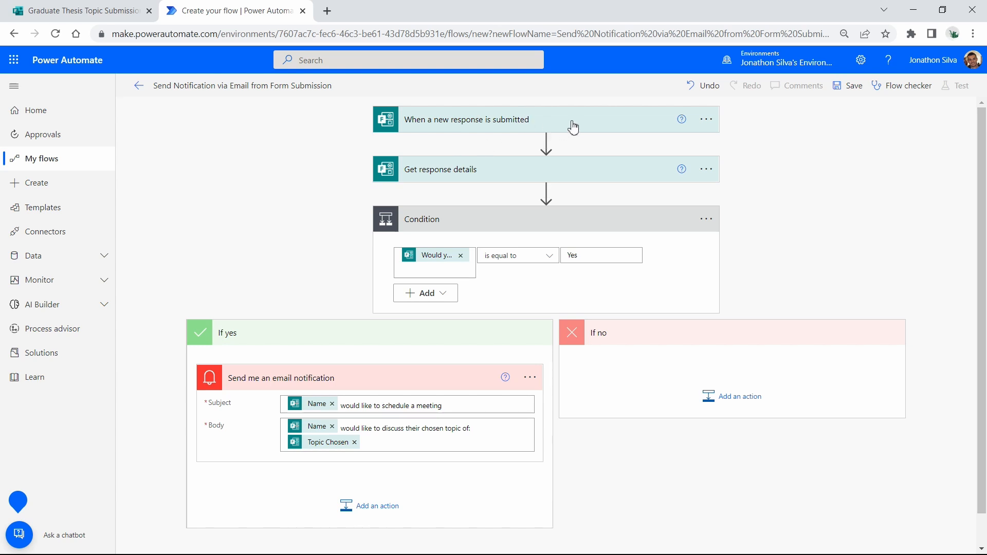
{"action": "mouse_move", "coordinate": [545, 176]}
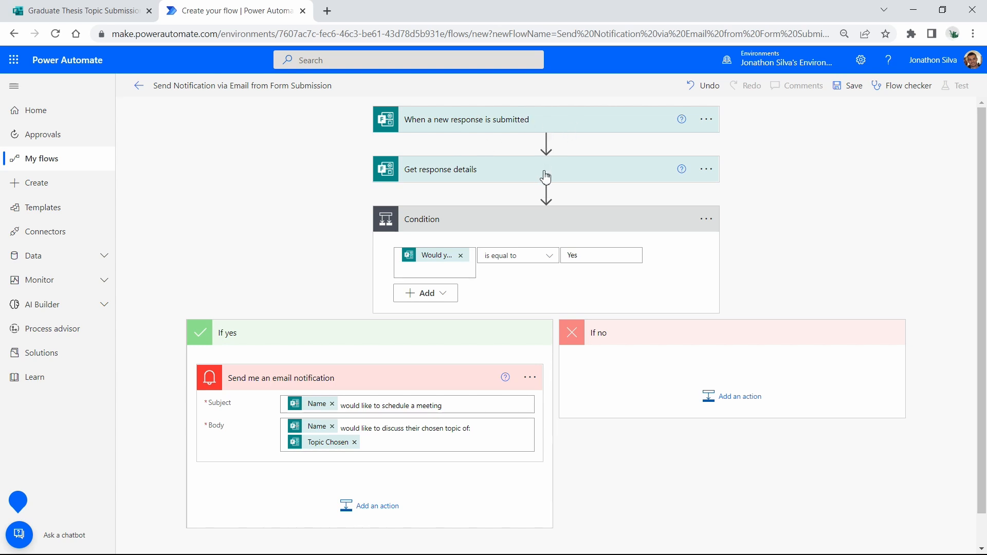
{"action": "mouse_move", "coordinate": [321, 225]}
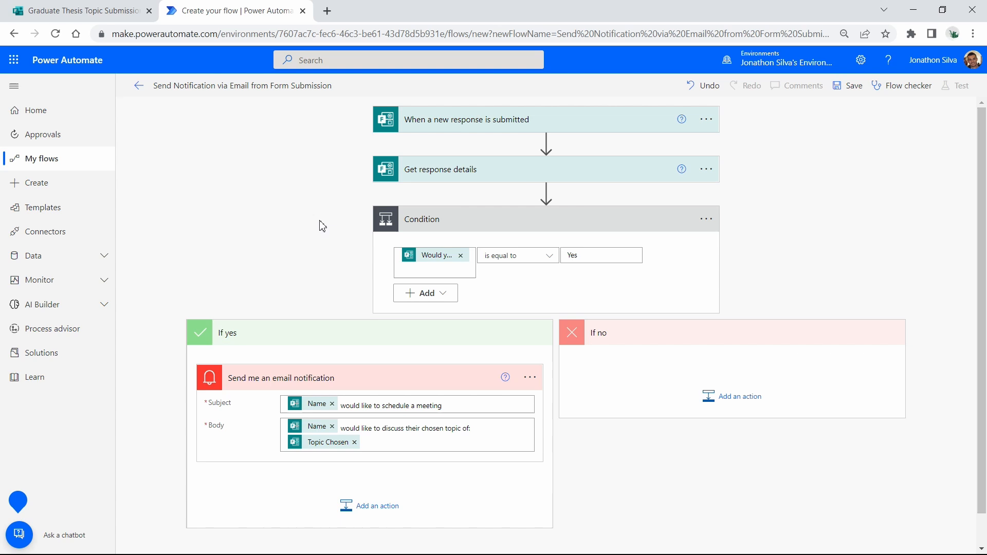
{"action": "mouse_move", "coordinate": [545, 262]}
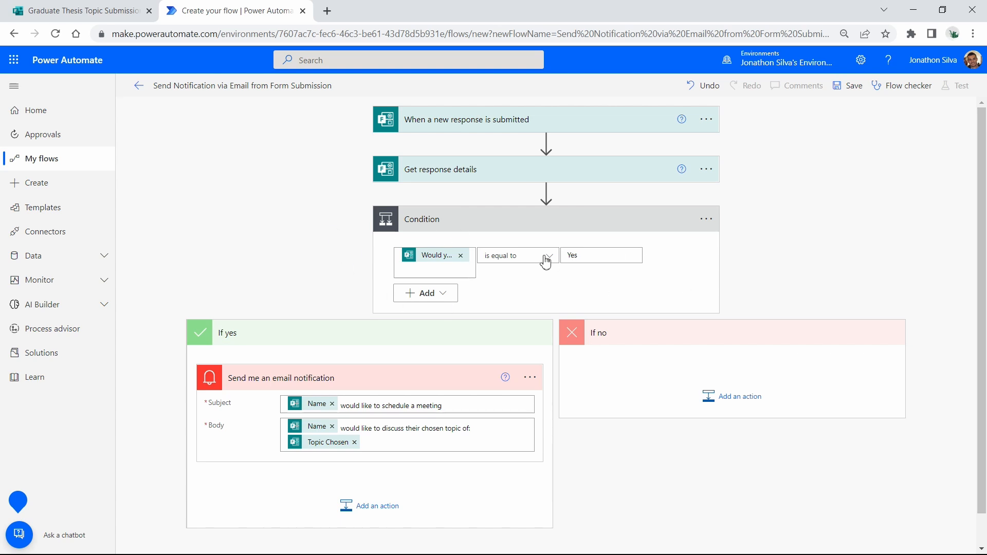
{"action": "mouse_move", "coordinate": [282, 361]}
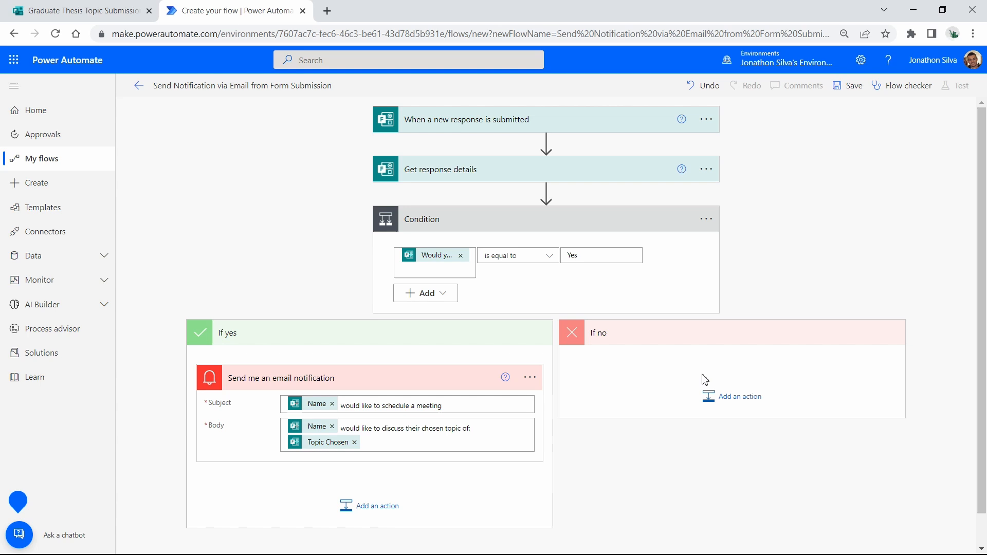
{"action": "mouse_move", "coordinate": [821, 378]}
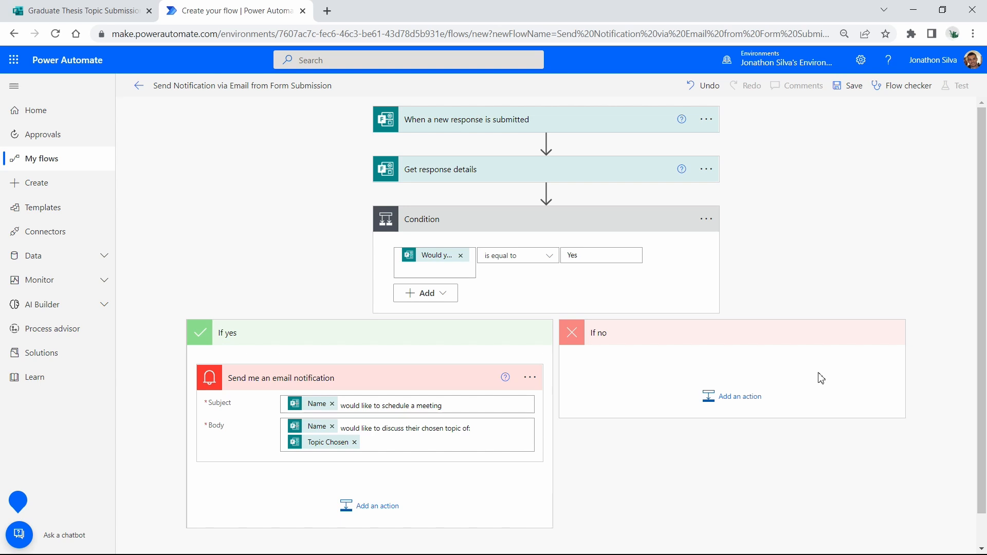
{"action": "mouse_move", "coordinate": [861, 59]}
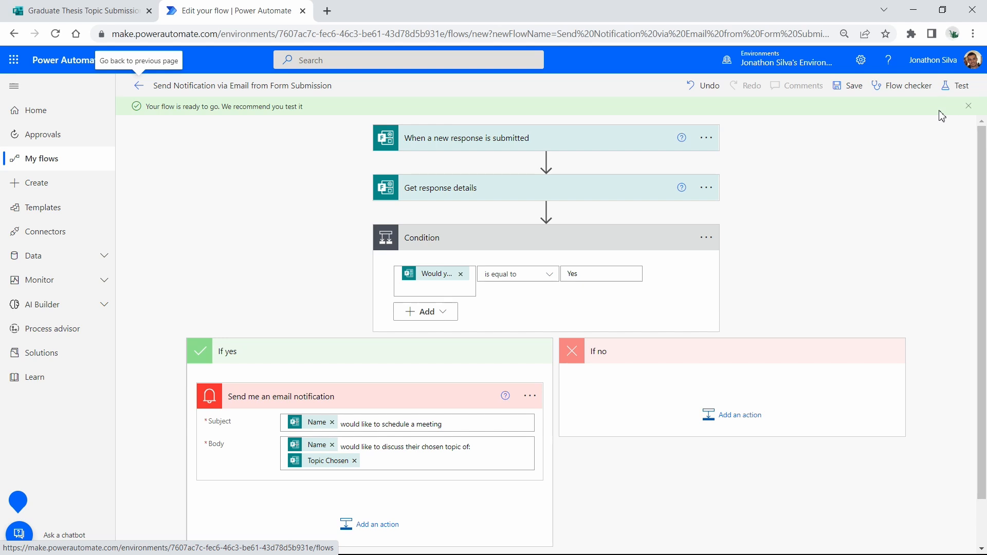
{"action": "mouse_move", "coordinate": [958, 93]}
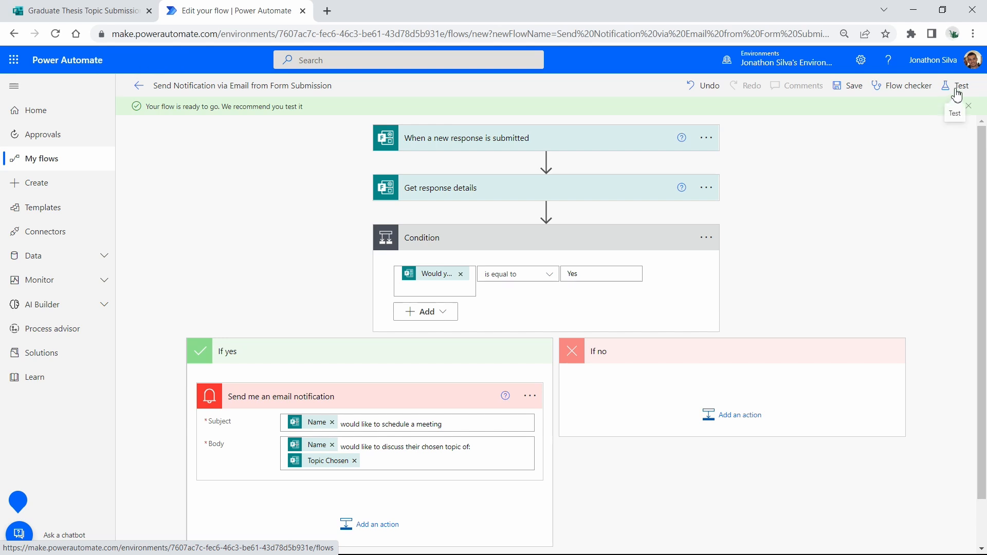
- Start a manual test run so the flow waits for a new form response
{"action": "left_click", "coordinate": [960, 86]}
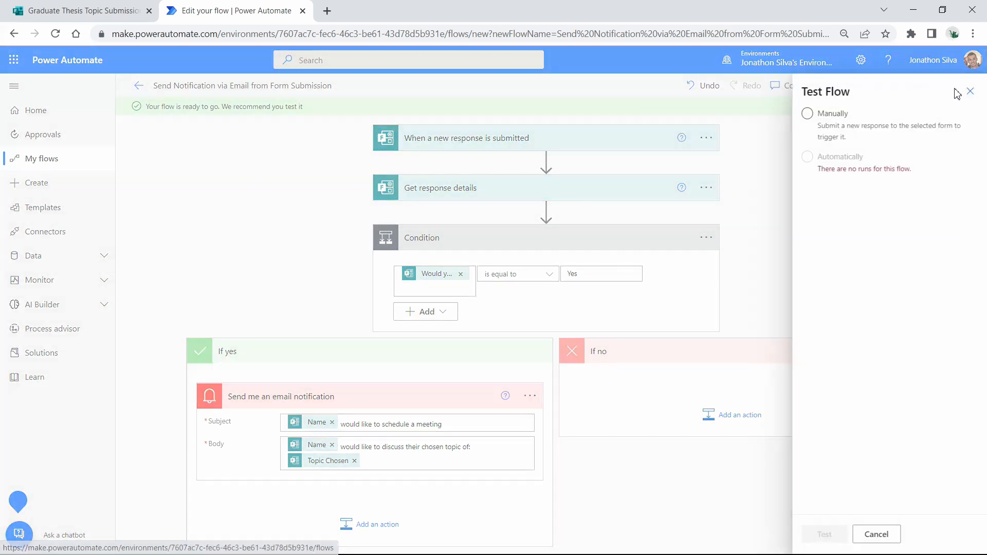
{"action": "left_click", "coordinate": [807, 113]}
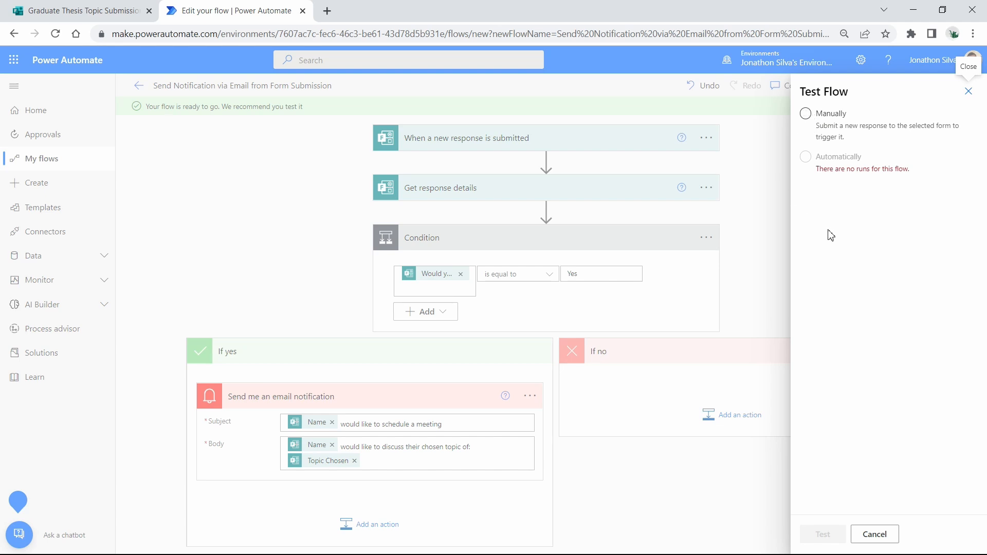
{"action": "mouse_move", "coordinate": [810, 164]}
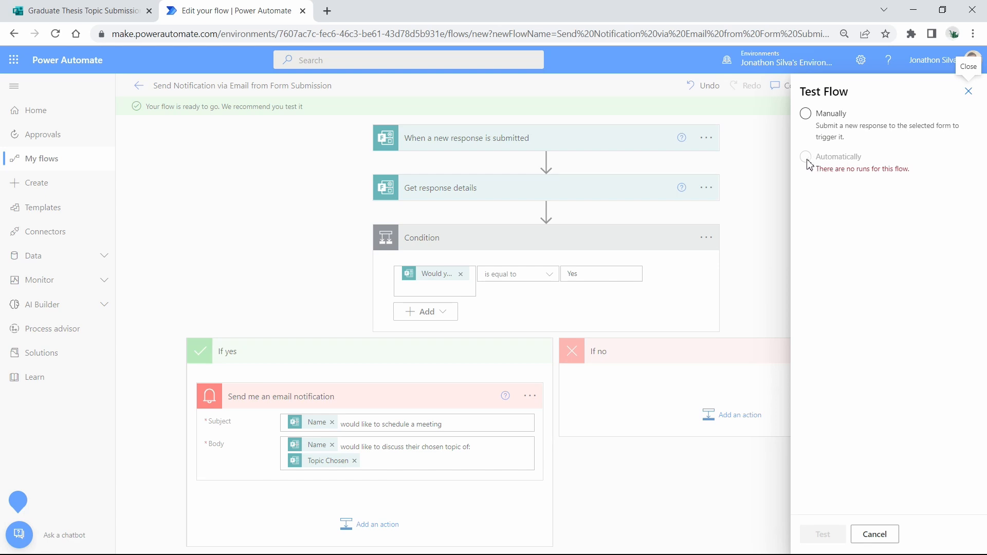
{"action": "left_click", "coordinate": [805, 114]}
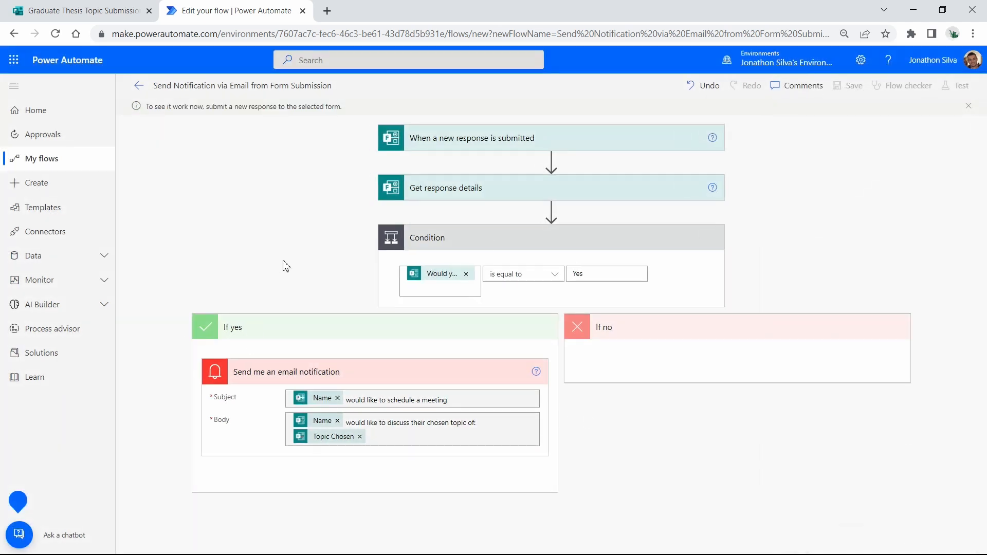
{"action": "mouse_move", "coordinate": [566, 246]}
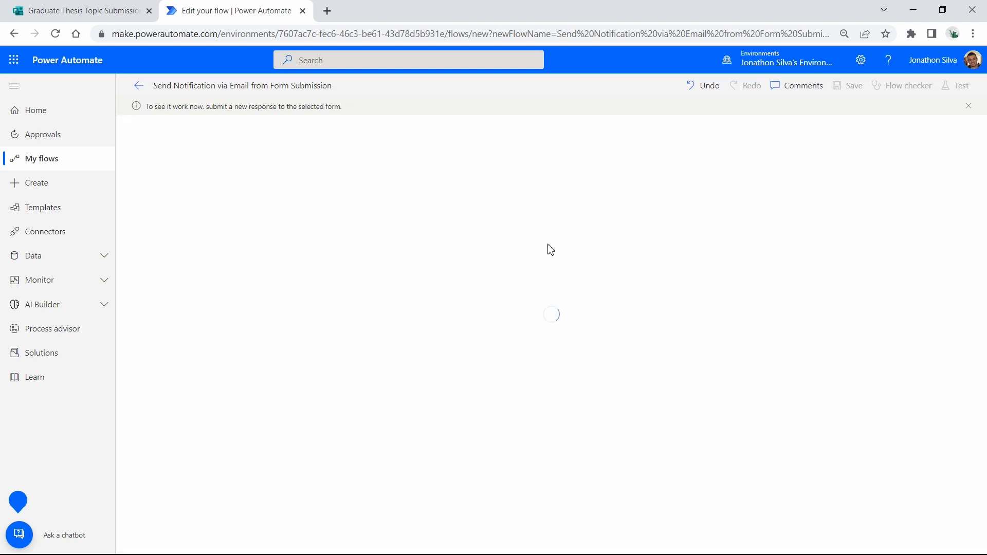
{"action": "mouse_move", "coordinate": [543, 240]}
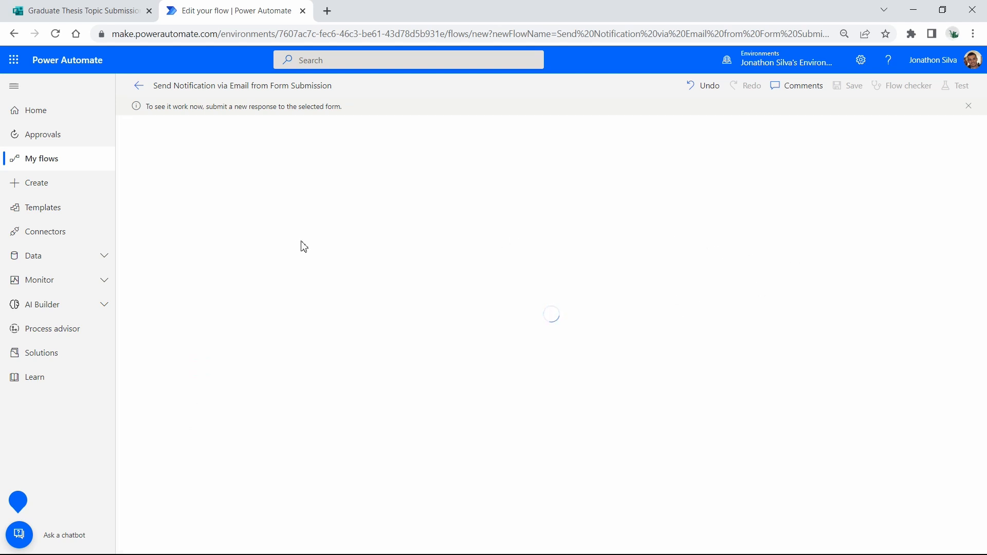
{"action": "mouse_move", "coordinate": [201, 149]}
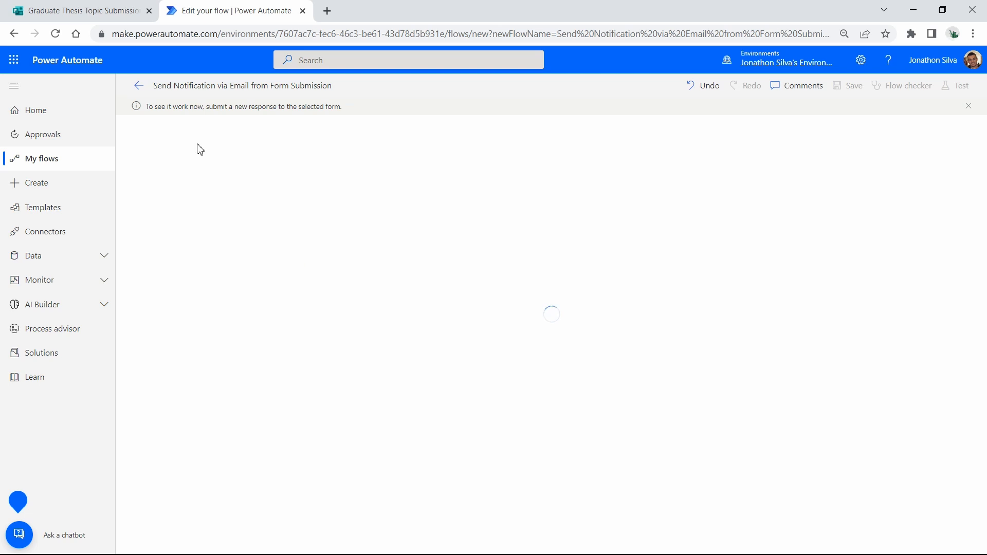
- Preview the form and enter 'Steven Smith' as the Name answer
{"action": "left_click", "coordinate": [75, 10]}
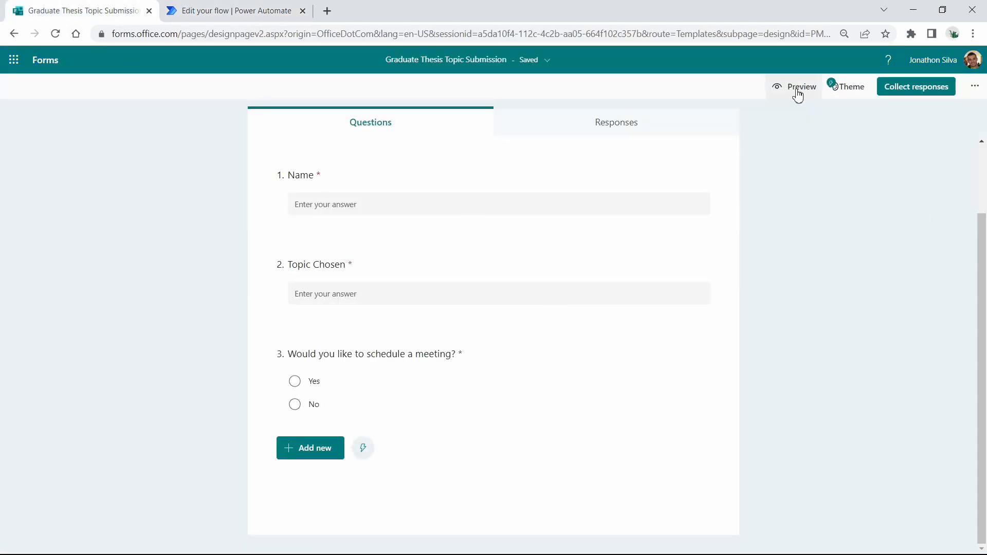
{"action": "left_click", "coordinate": [801, 87]}
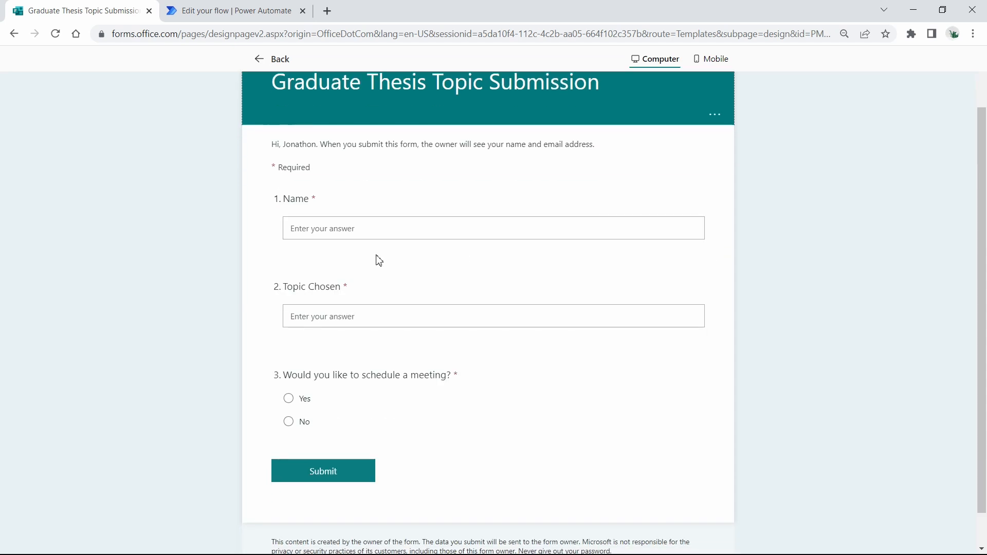
{"action": "left_click", "coordinate": [493, 228]}
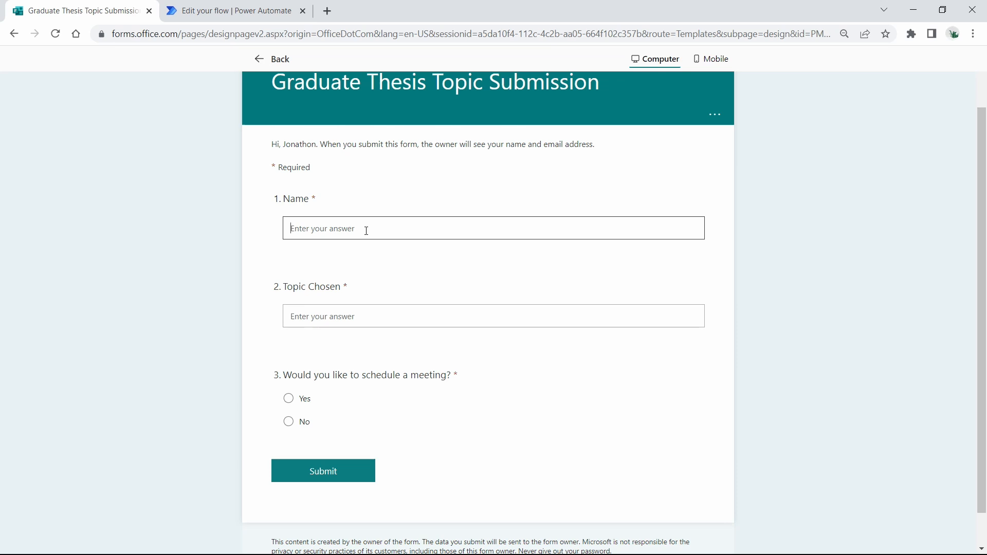
{"action": "type", "text": "Steven S"}
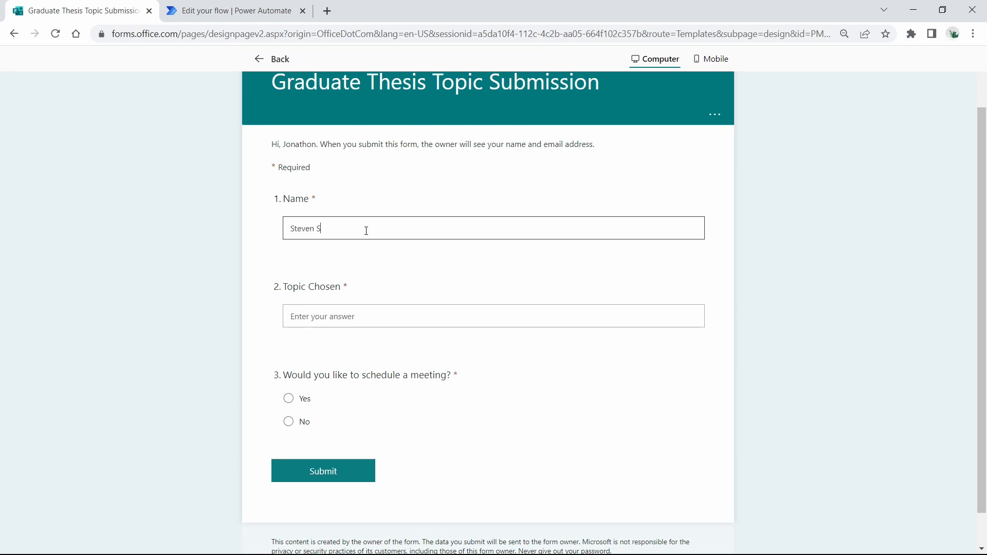
{"action": "type", "text": "mith"}
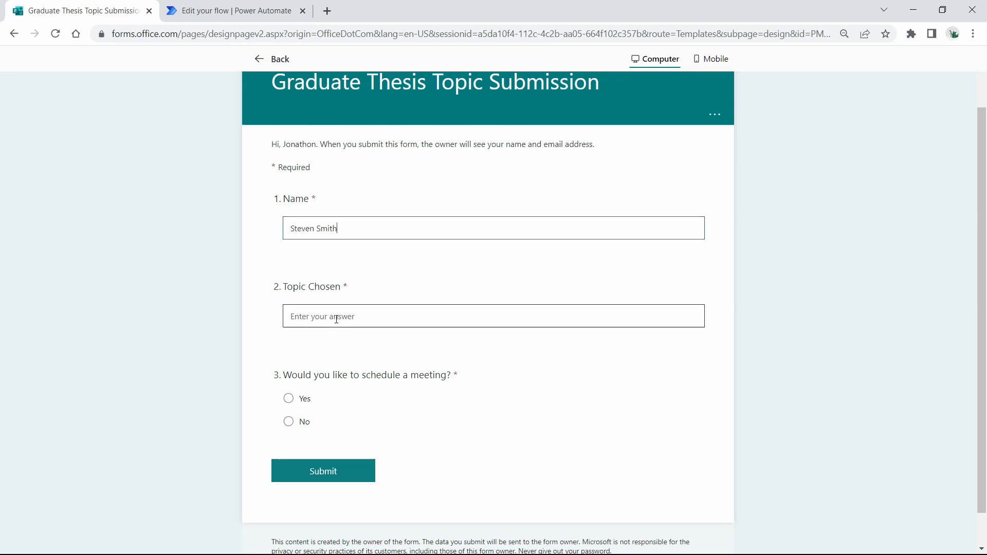
- Enter 'Operation Overlord' as the topic, answer Yes to a meeting, and submit
{"action": "left_click", "coordinate": [492, 316]}
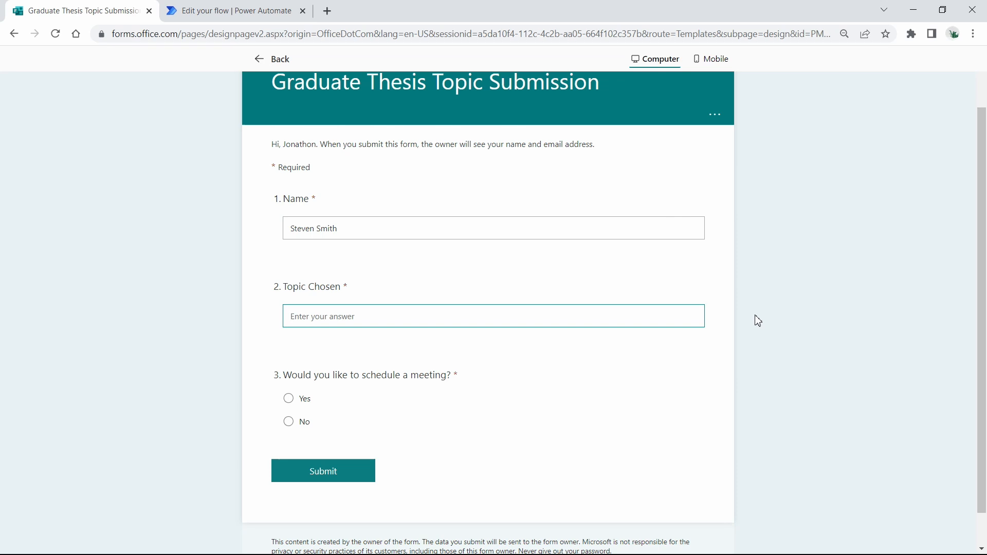
{"action": "left_click", "coordinate": [493, 316]}
{"action": "type", "text": "Allied Strategic Plan for Oper"}
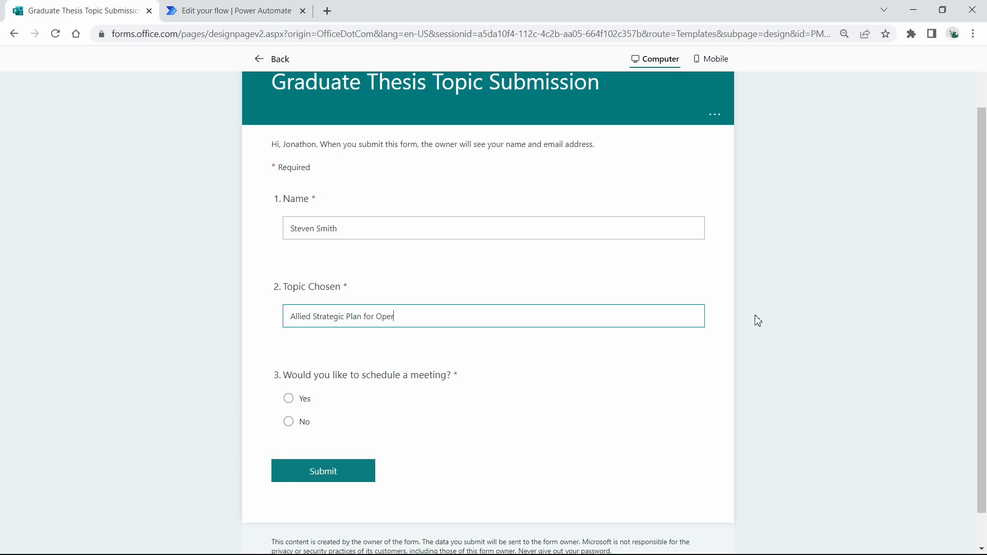
{"action": "type", "text": "ation O"}
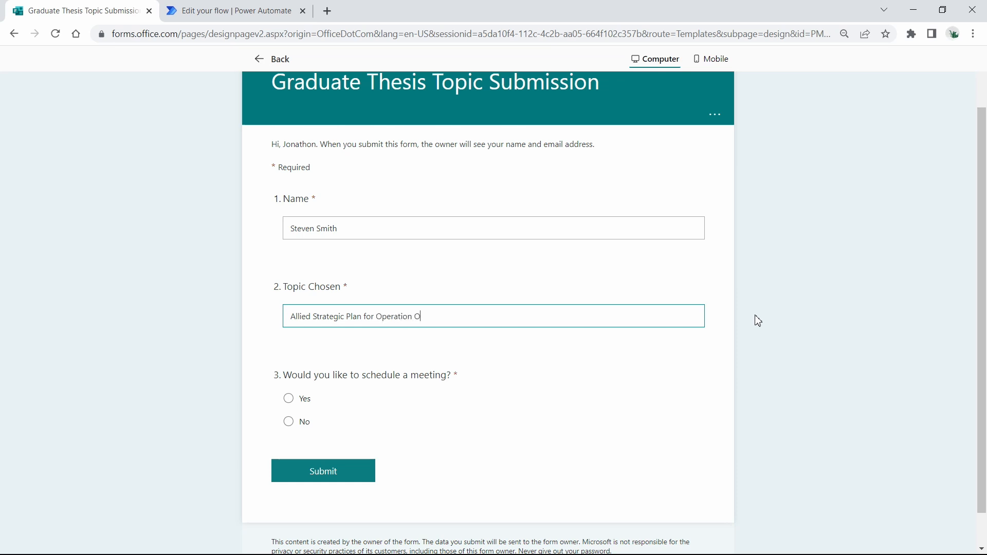
{"action": "type", "text": "verlord"}
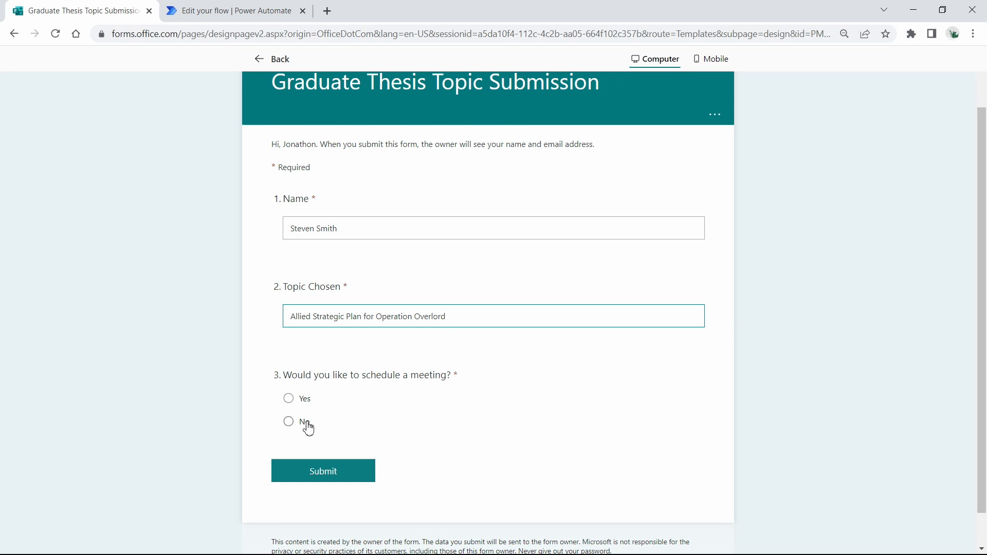
{"action": "left_click", "coordinate": [288, 398]}
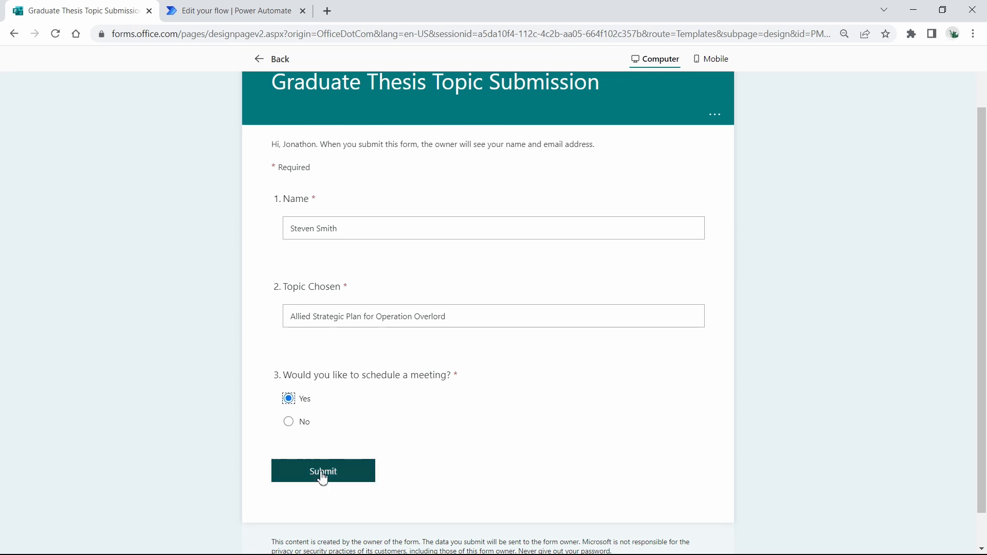
{"action": "left_click", "coordinate": [323, 471]}
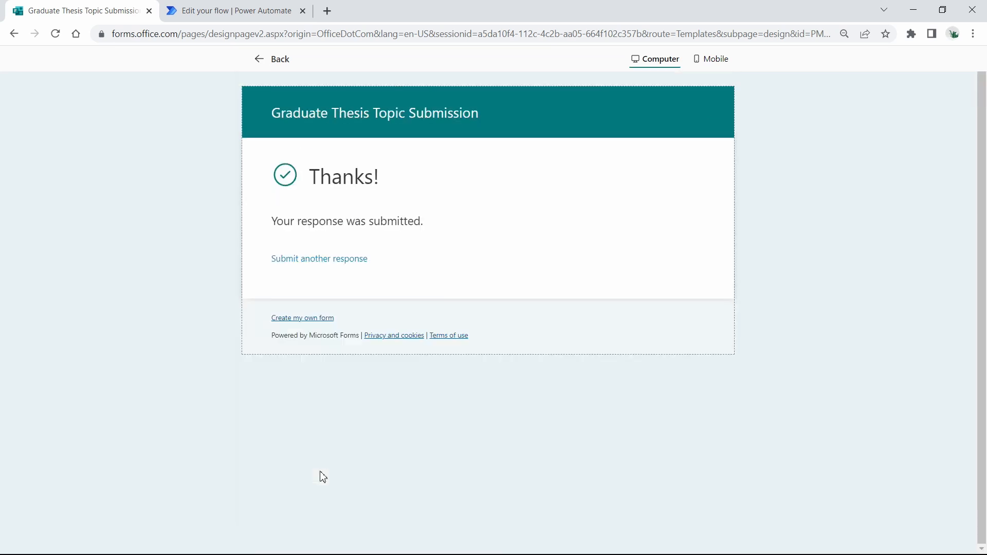
{"action": "mouse_move", "coordinate": [248, 66]}
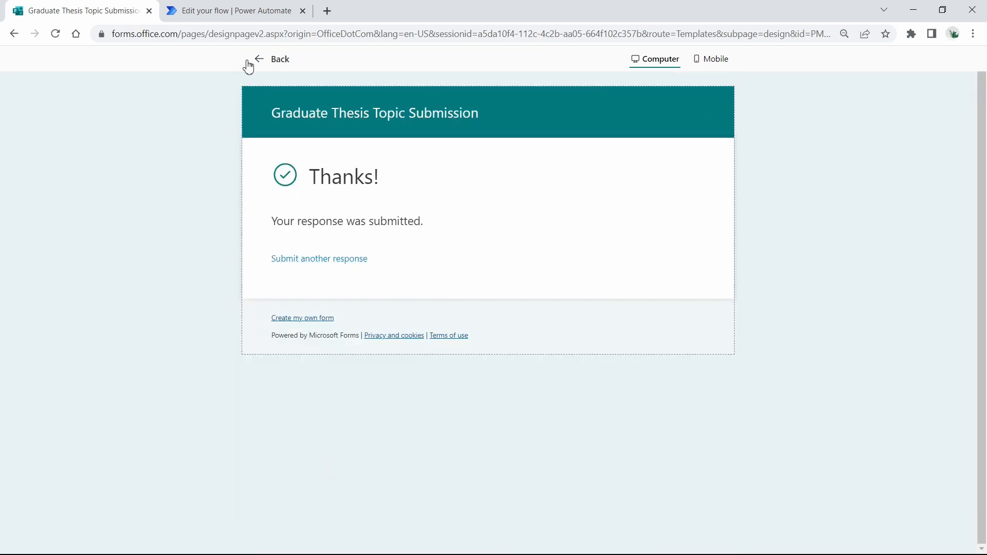
- Return to the flow's run history showing the trigger, response details and condition succeeded
{"action": "left_click", "coordinate": [229, 10]}
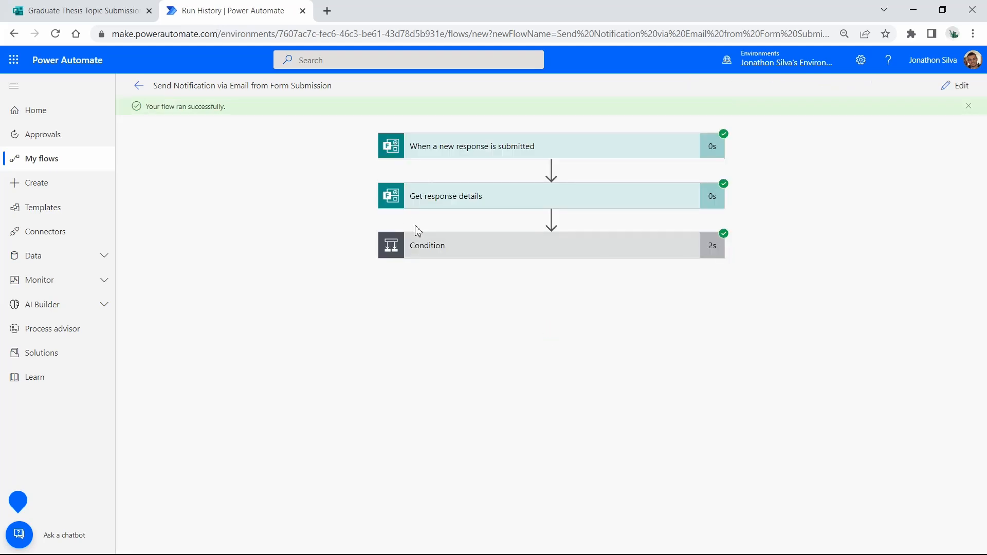
{"action": "mouse_move", "coordinate": [203, 125]}
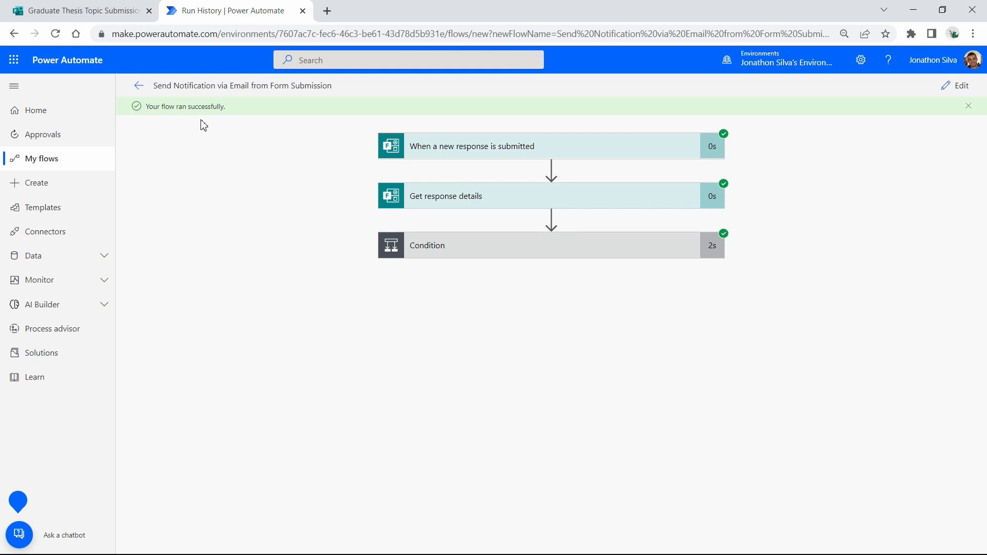
{"action": "mouse_move", "coordinate": [224, 142]}
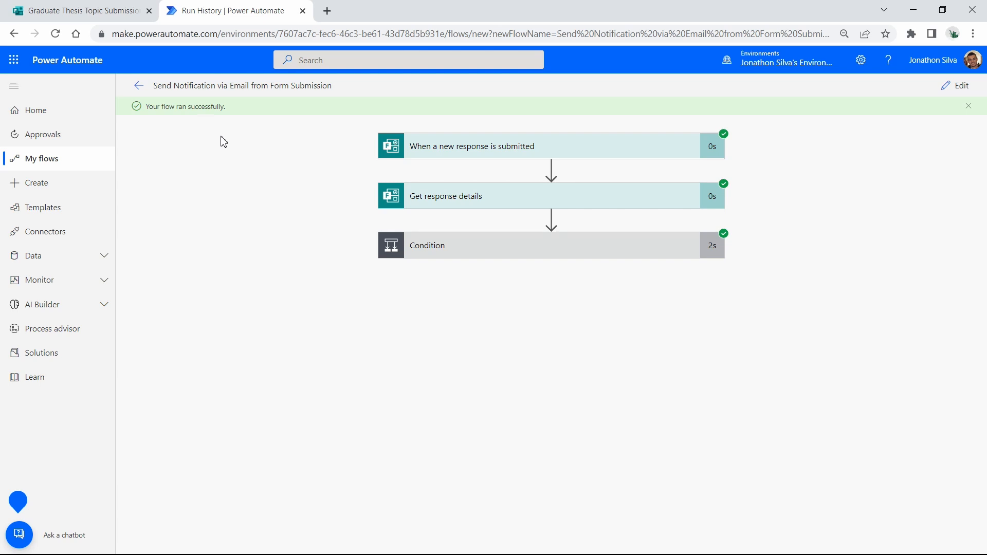
{"action": "mouse_move", "coordinate": [222, 139]}
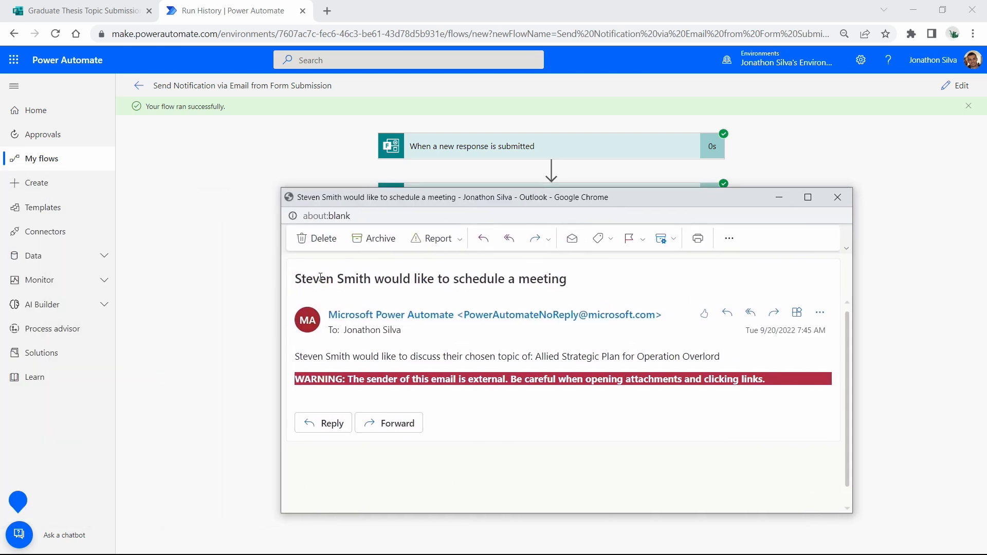
{"action": "mouse_move", "coordinate": [392, 353]}
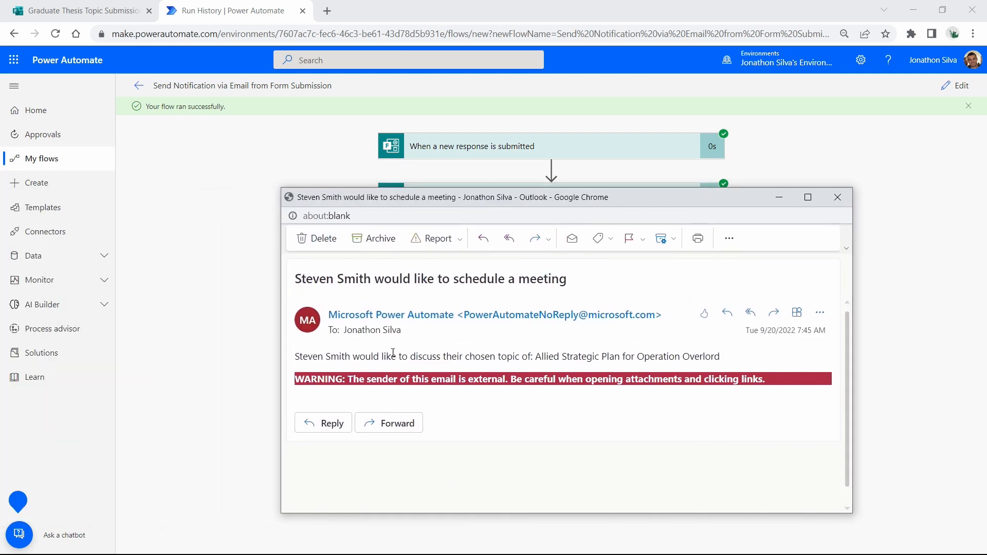
{"action": "mouse_move", "coordinate": [389, 368]}
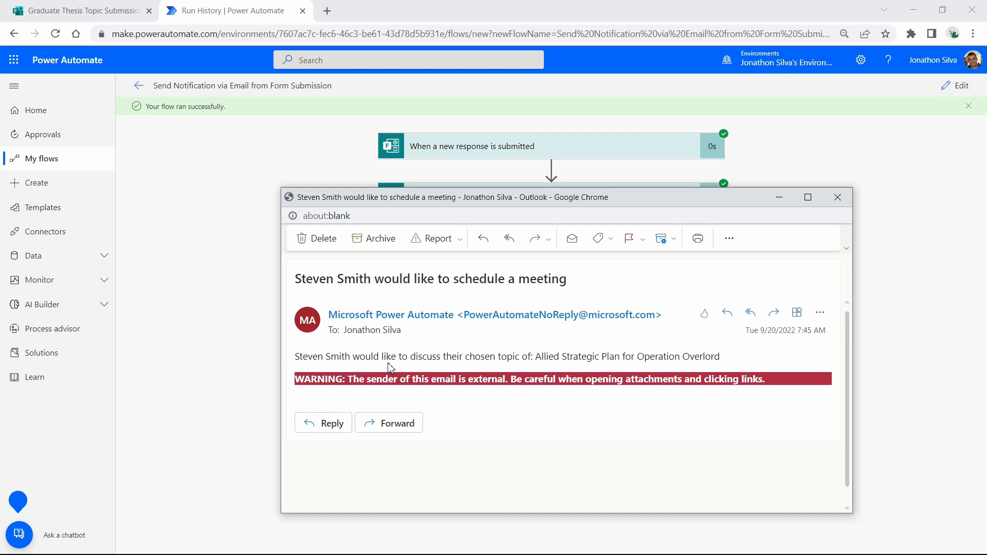
{"action": "mouse_move", "coordinate": [514, 369]}
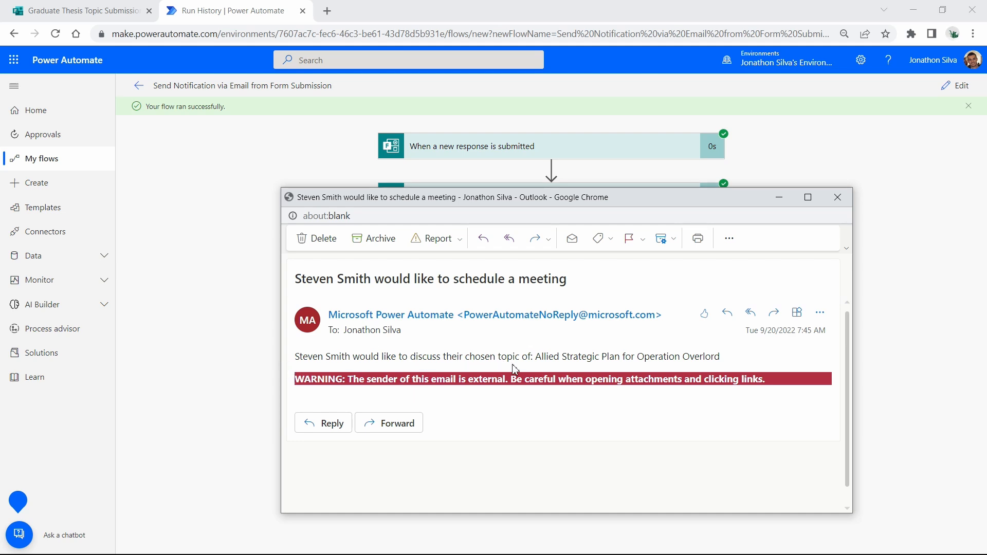
{"action": "mouse_move", "coordinate": [624, 356]}
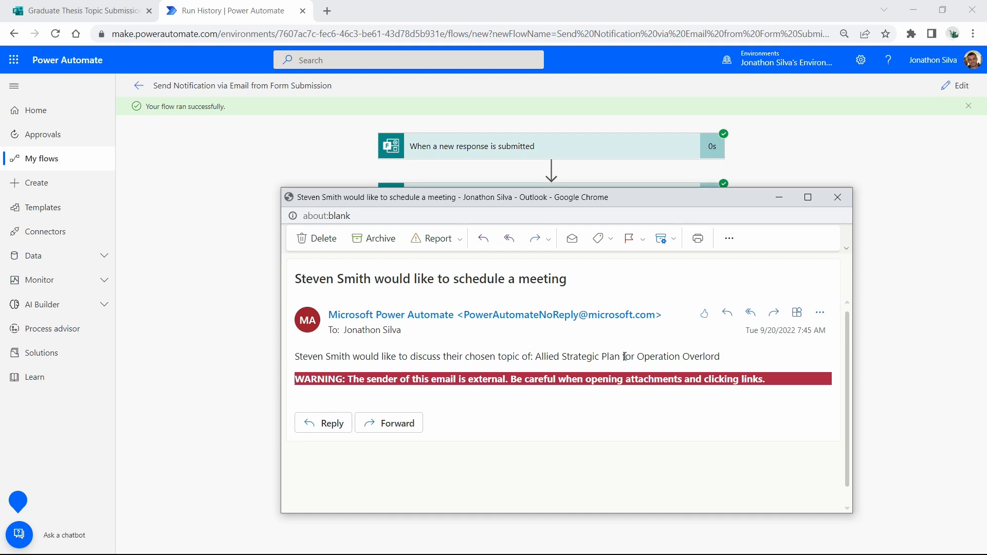
{"action": "mouse_move", "coordinate": [863, 411]}
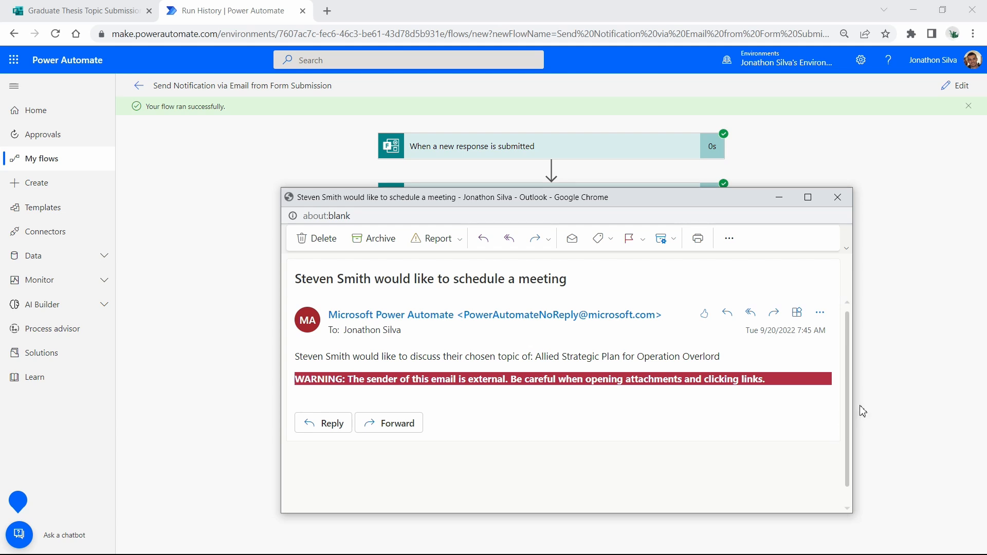
{"action": "mouse_move", "coordinate": [873, 410]}
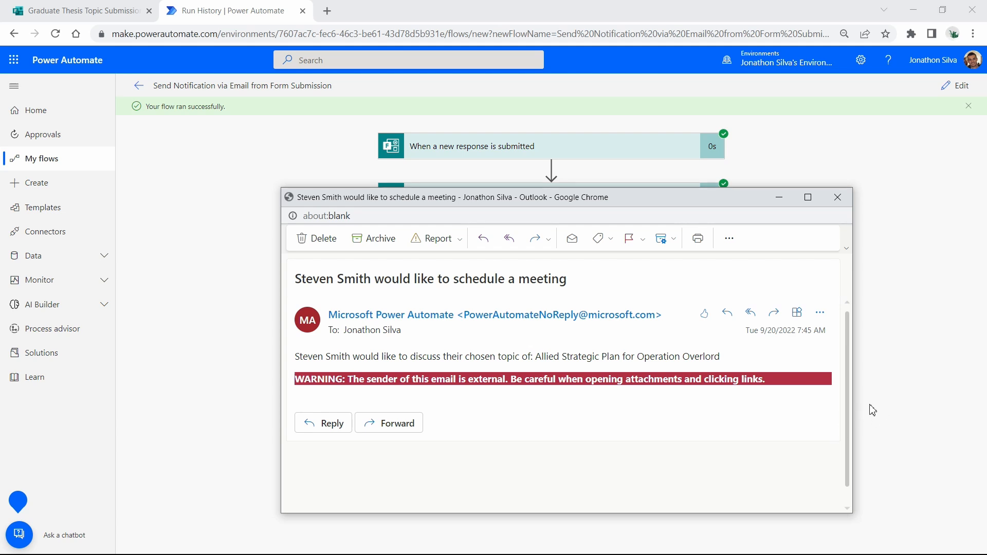